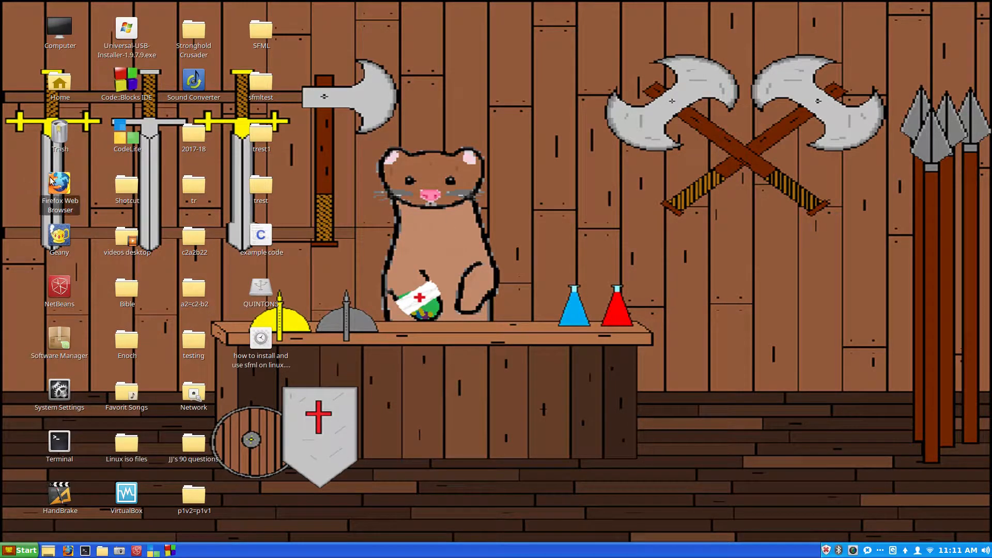
Step: Launch Firefox from the desktop and search Google for 'sfml'
double_click(59, 184)
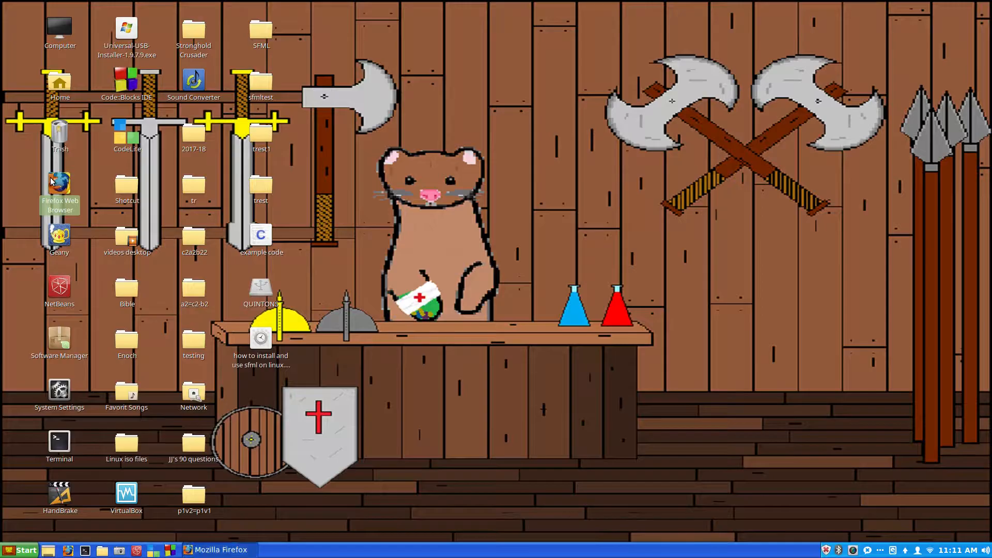
double_click(59, 182)
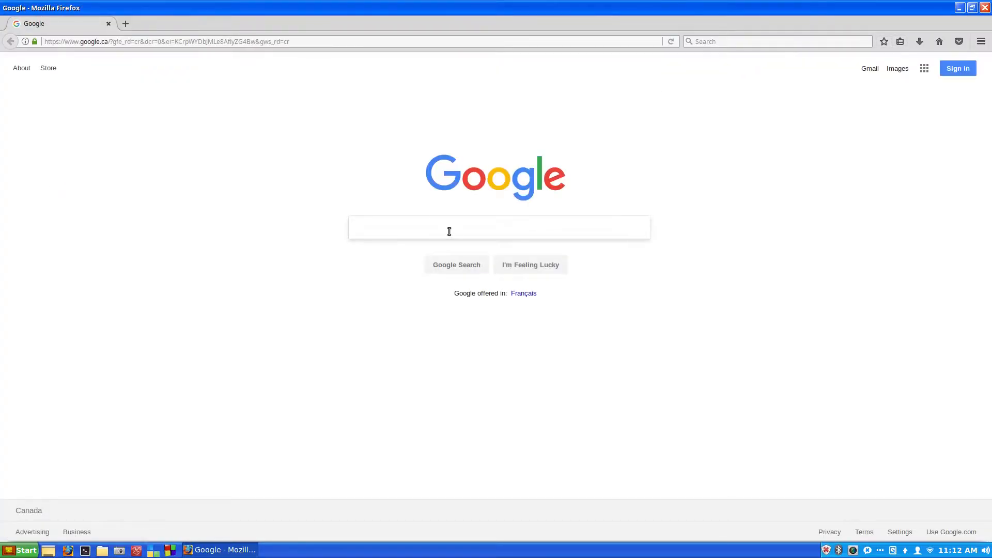
text(sfml)
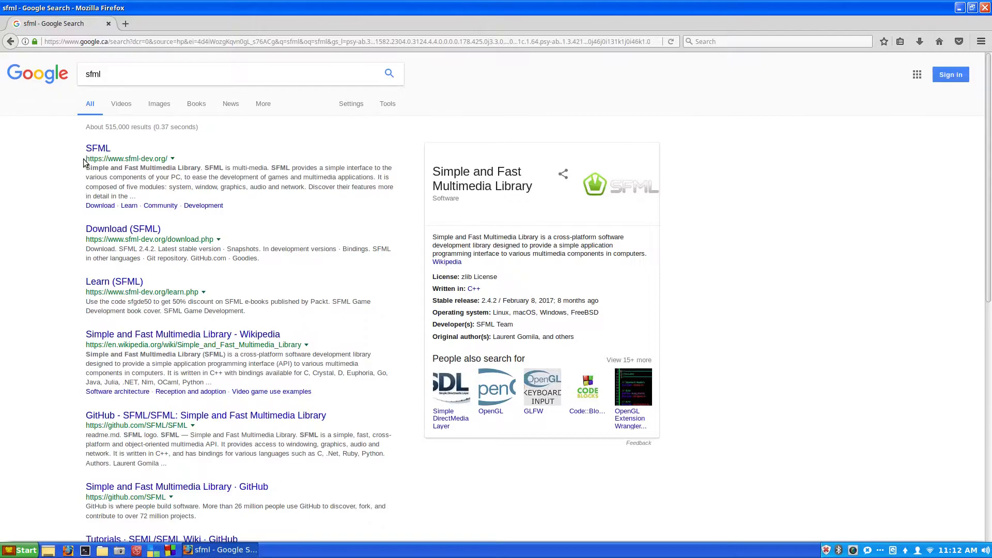
Step: Open the official SFML website from the search results
double_click(92, 158)
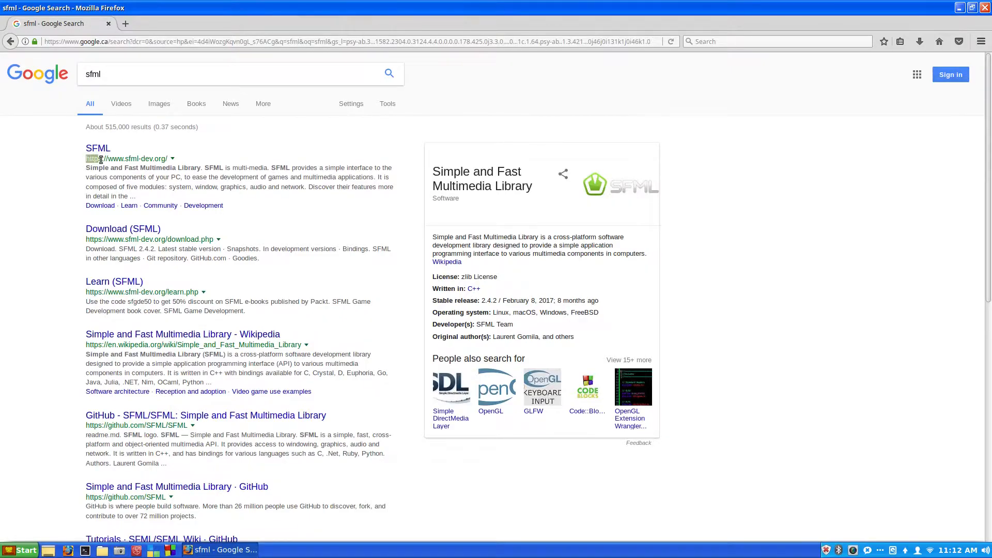
mouse_move(122, 150)
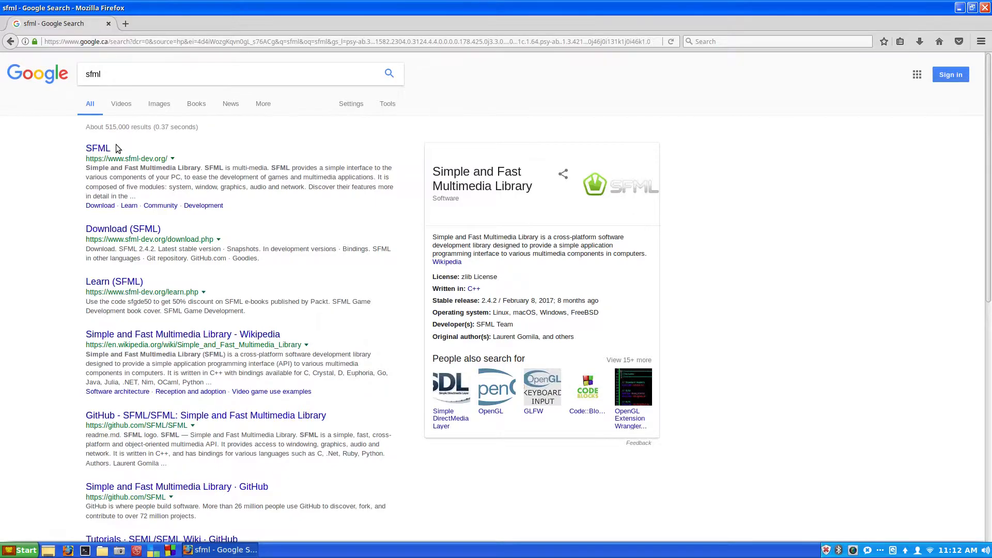
mouse_move(98, 148)
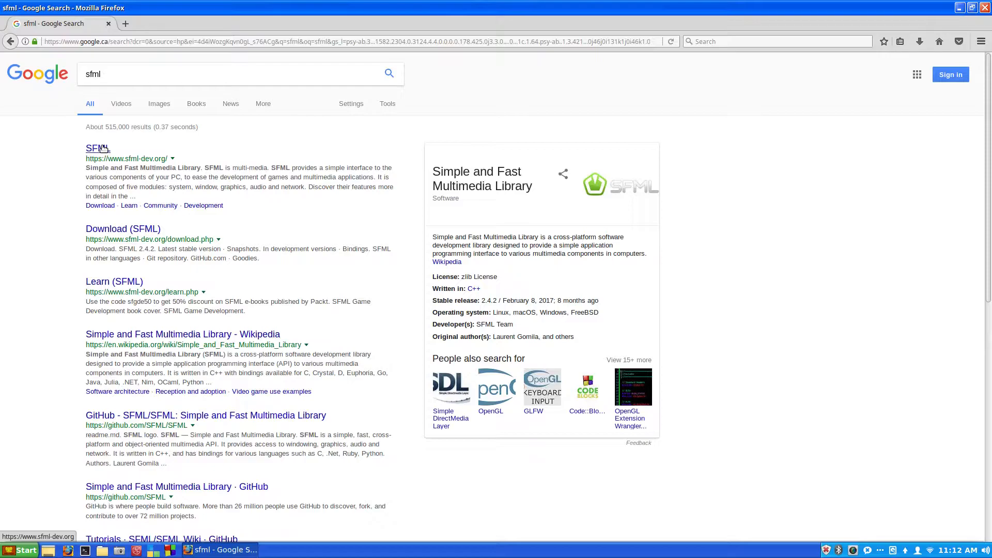
click(97, 148)
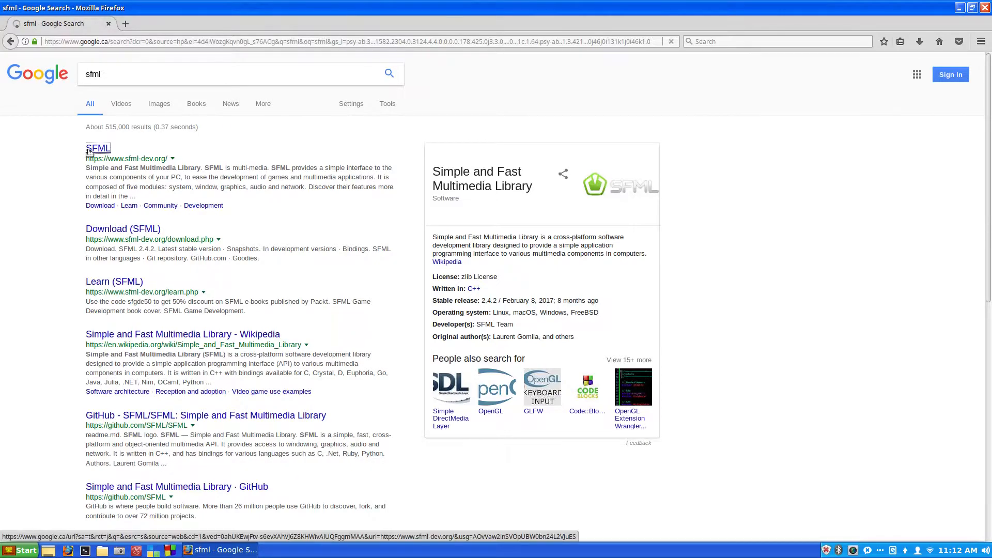
click(99, 148)
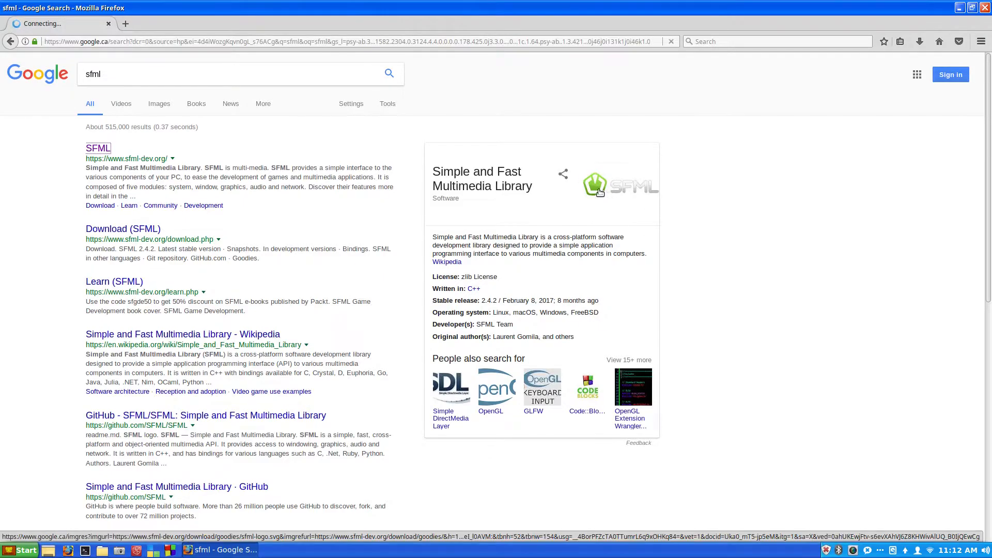
click(98, 148)
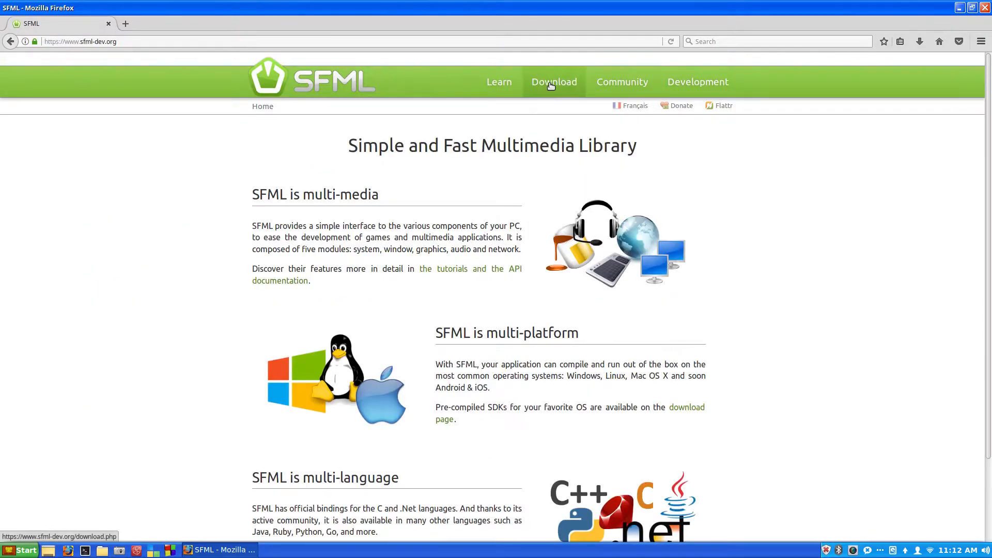
Step: Go to the Download section and choose the latest stable SFML 2.4.2 release
click(554, 82)
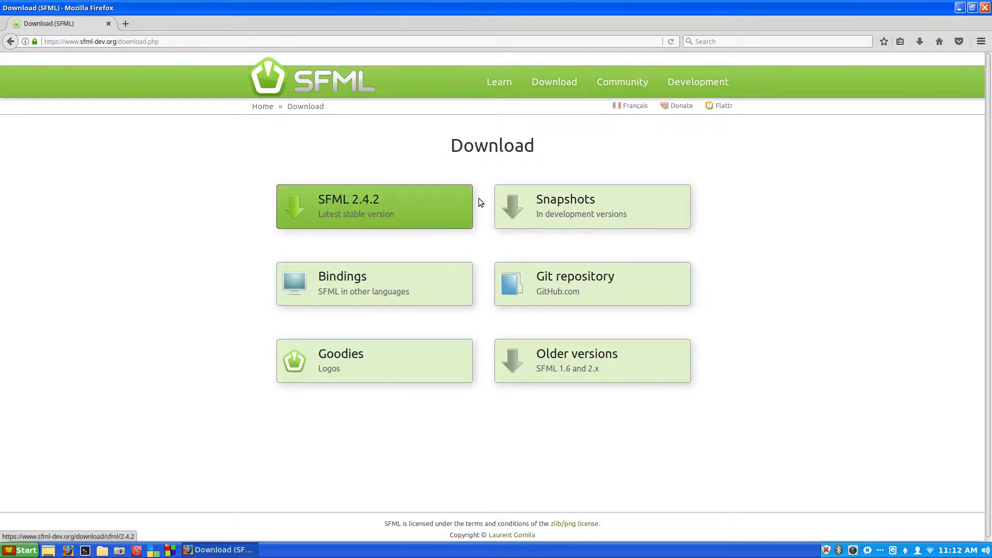
click(374, 206)
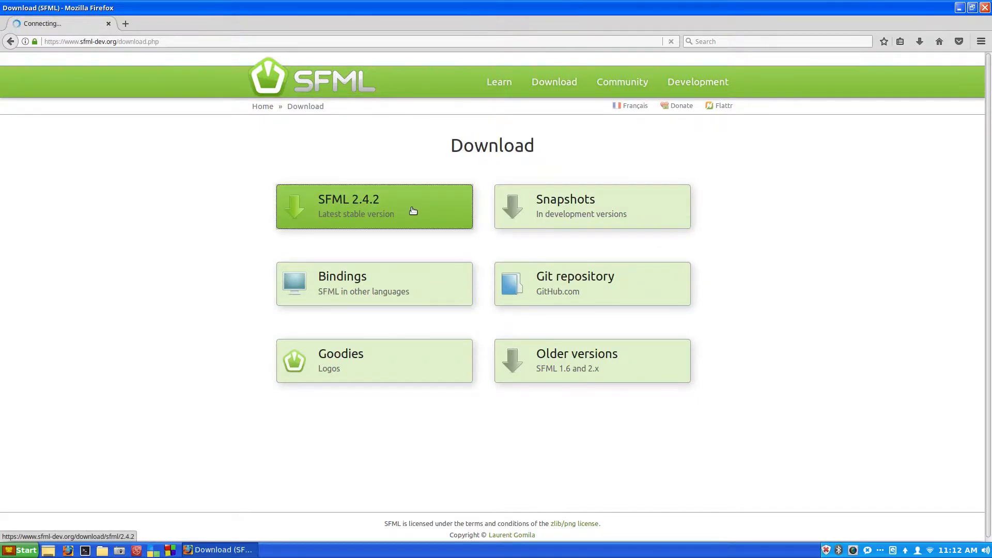
Step: Review the SFML 2.4.2 download page's Windows, Linux and Mac OS X packages, then check the browser Downloads list
click(374, 207)
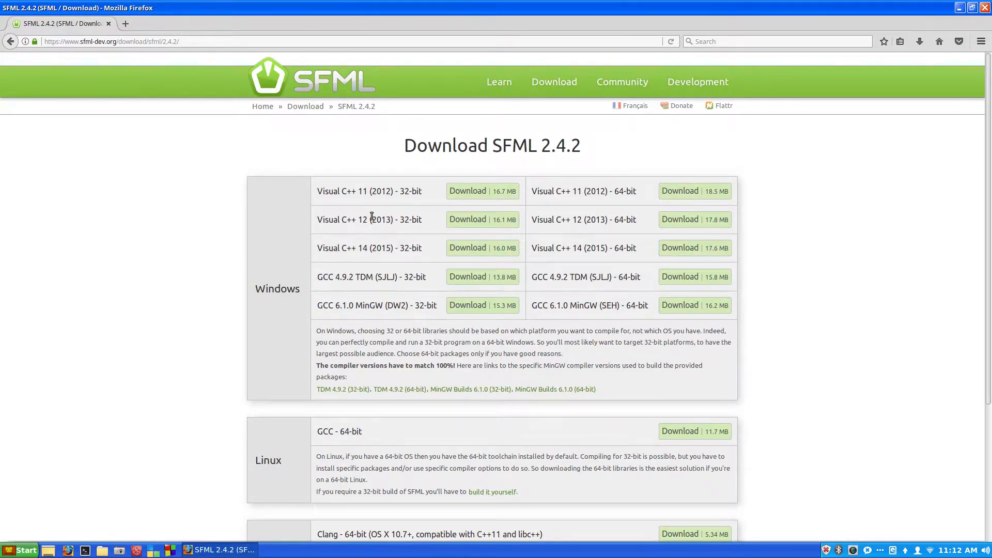
mouse_move(505, 210)
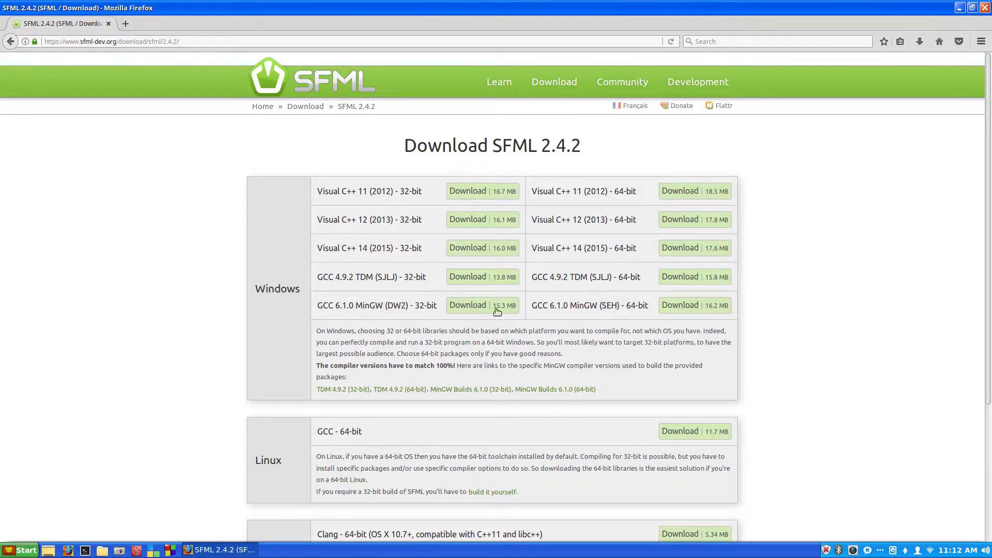
scroll(down, 3)
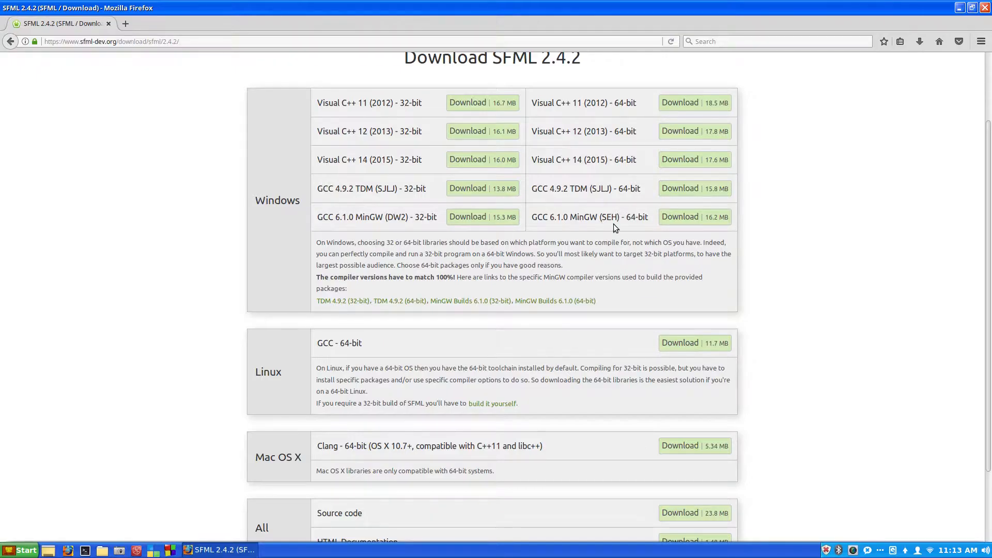
mouse_move(639, 229)
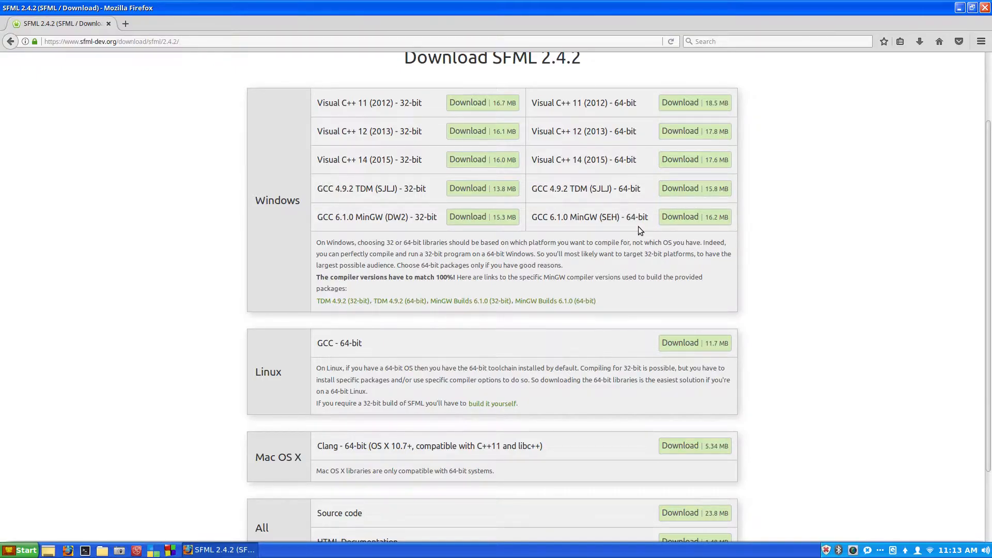
scroll(down, 3)
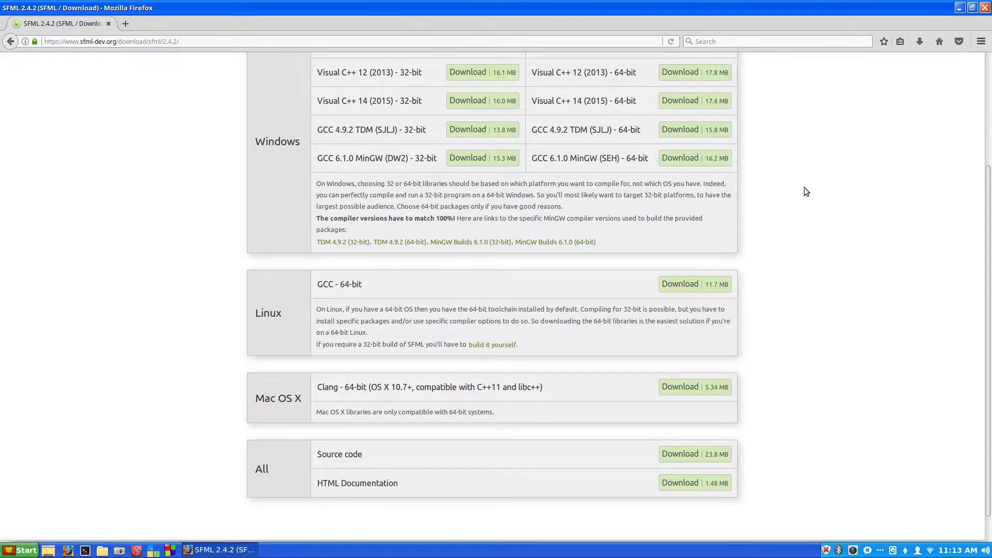
mouse_move(522, 125)
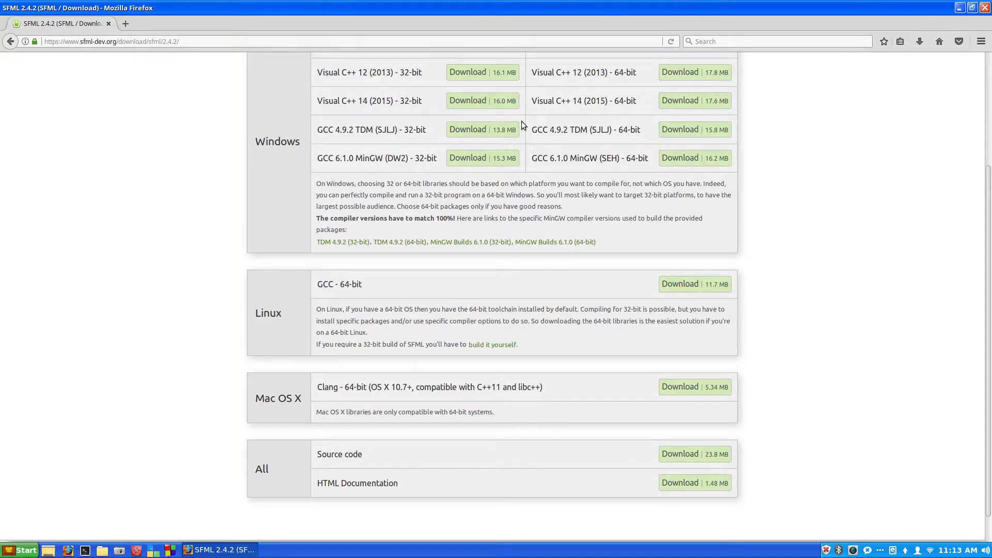
scroll(up, 3)
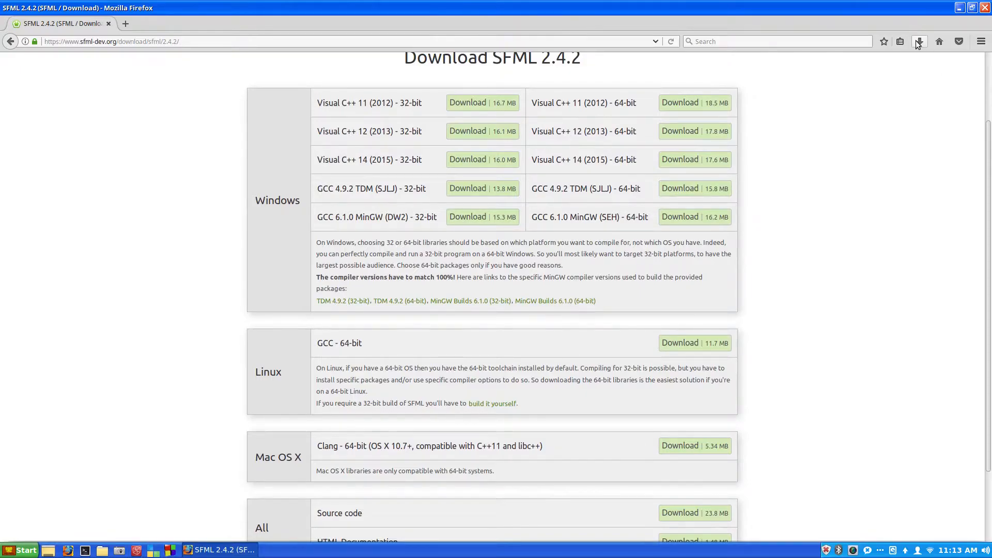
click(918, 41)
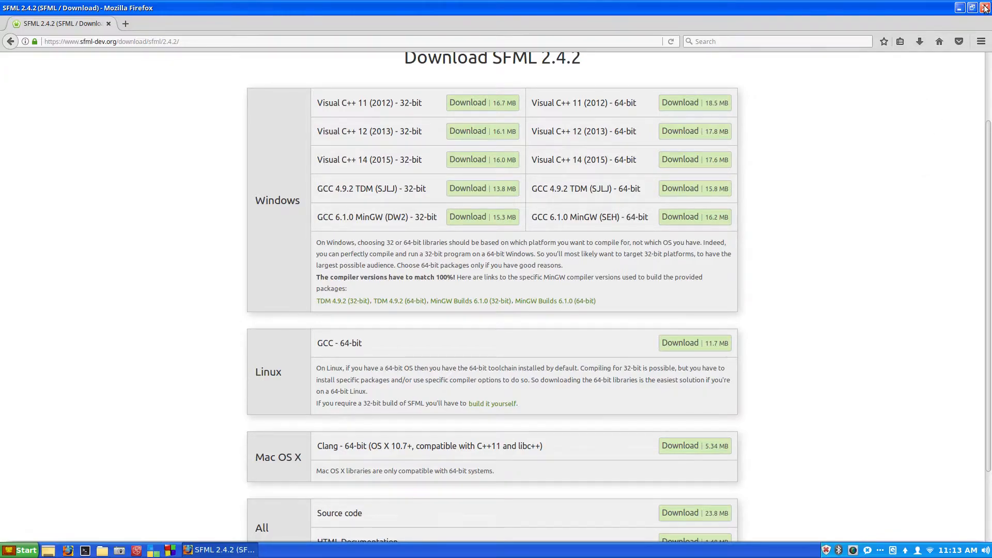
Step: Close Firefox and browse the applications menu's Administration list down to Terminal
click(959, 7)
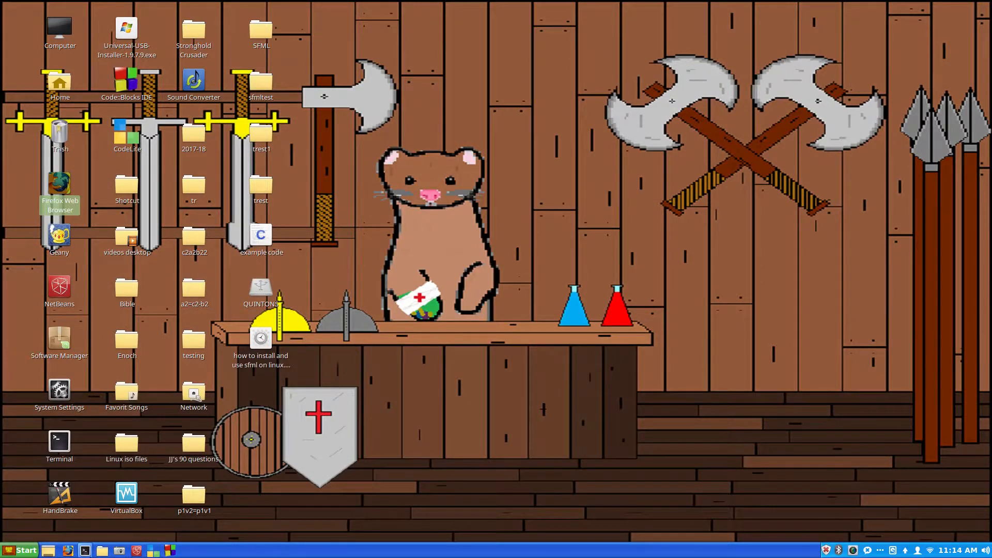
mouse_move(85, 549)
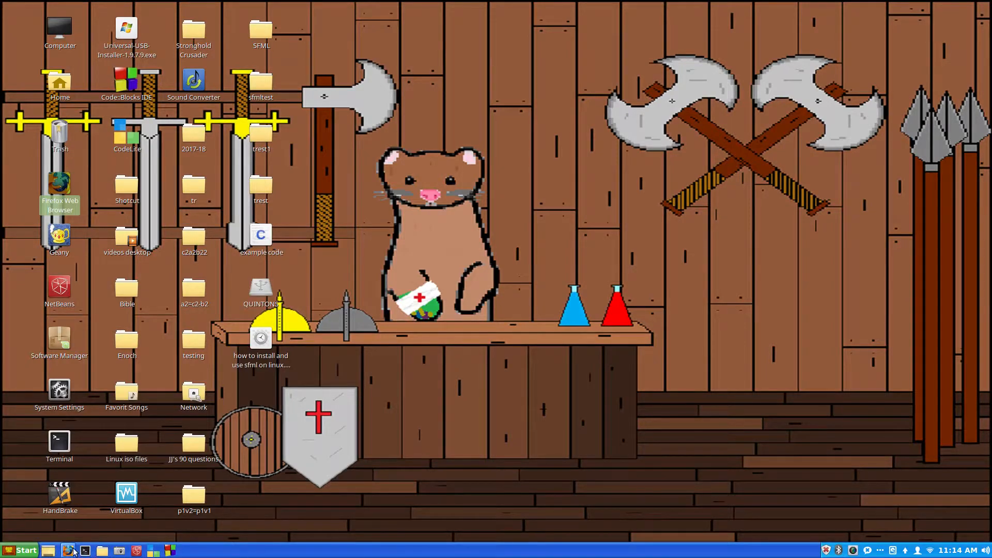
click(21, 550)
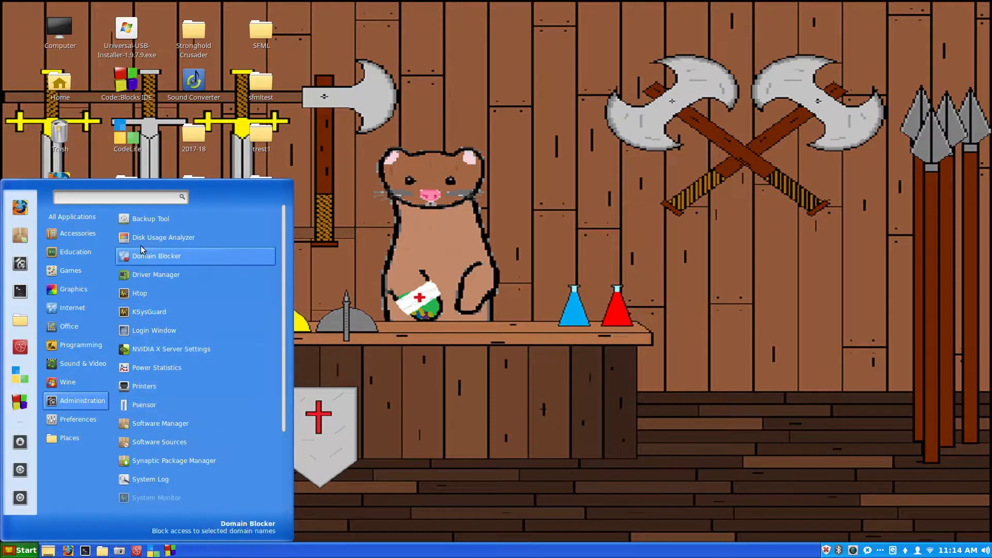
scroll(down, 3)
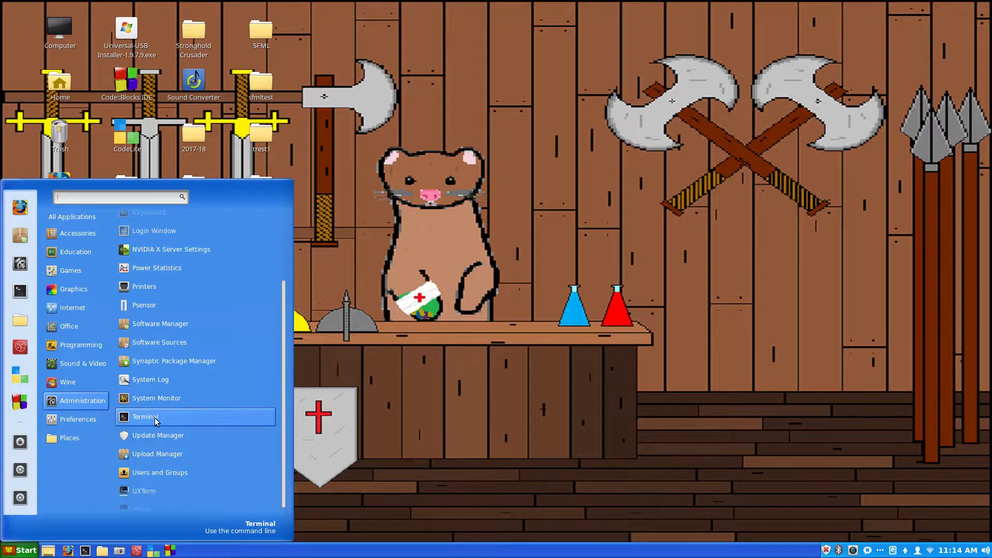
mouse_move(196, 420)
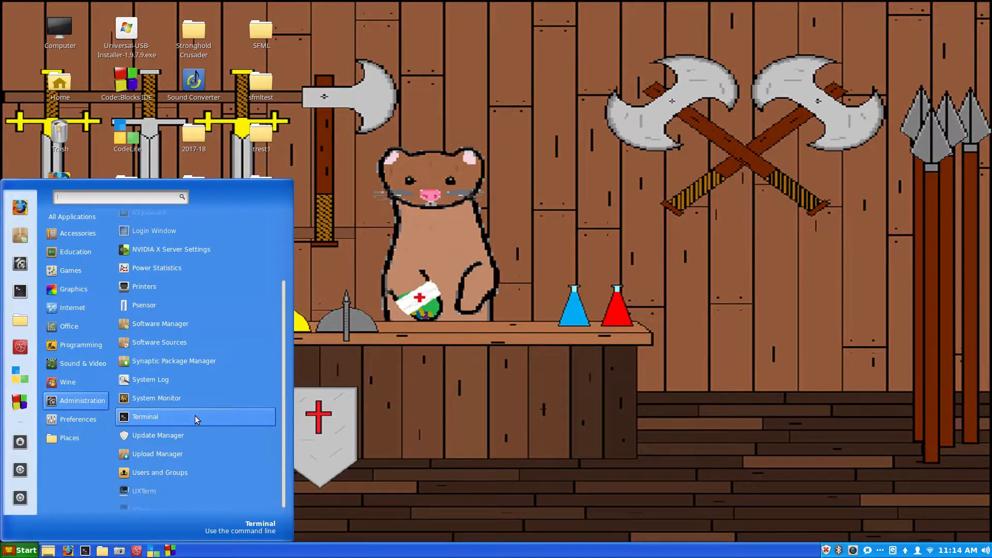
Step: Run 'sudo apt-get install libsfml-dev' in Terminal, see it is already newest, and close the terminal
click(145, 416)
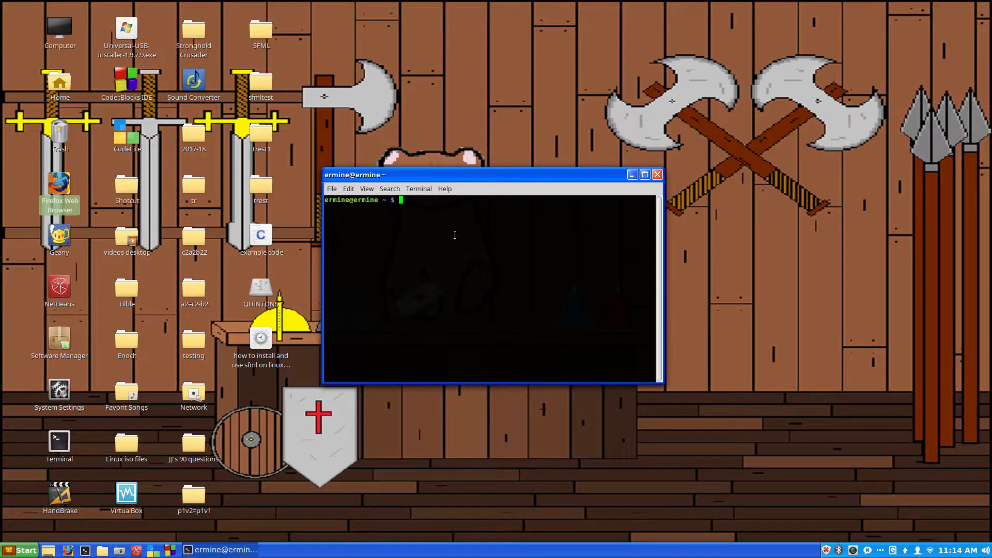
text(sudo)
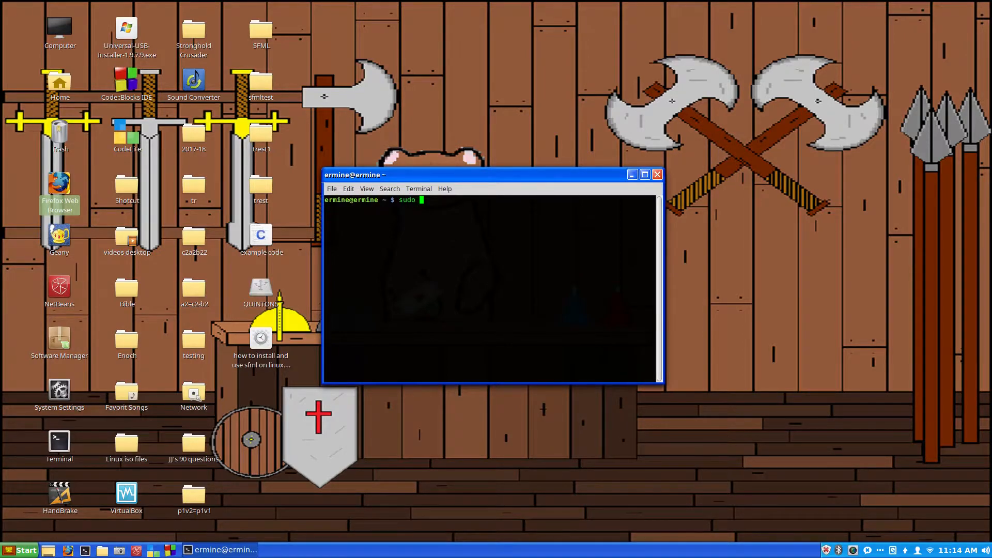
text(apt-g)
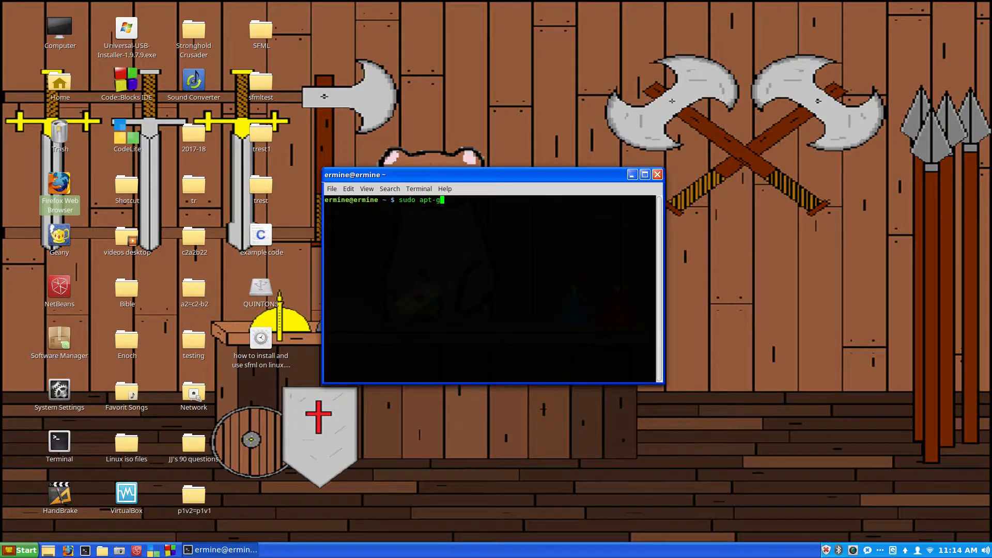
text(et)
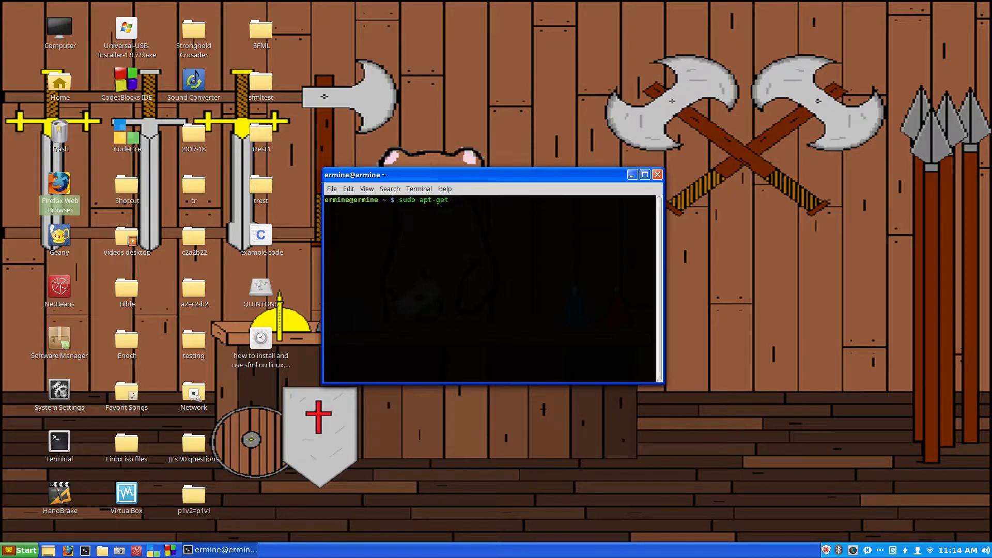
text(install)
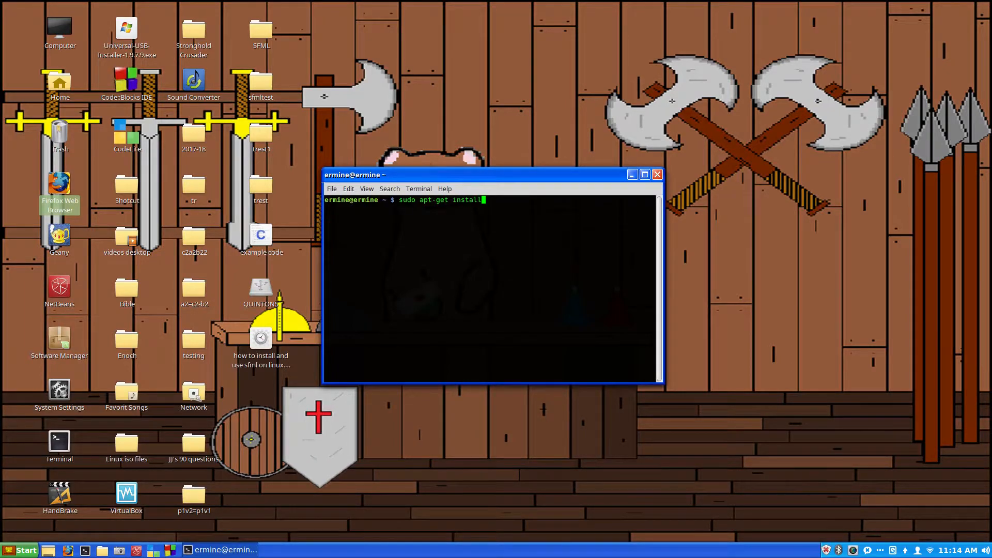
text(l)
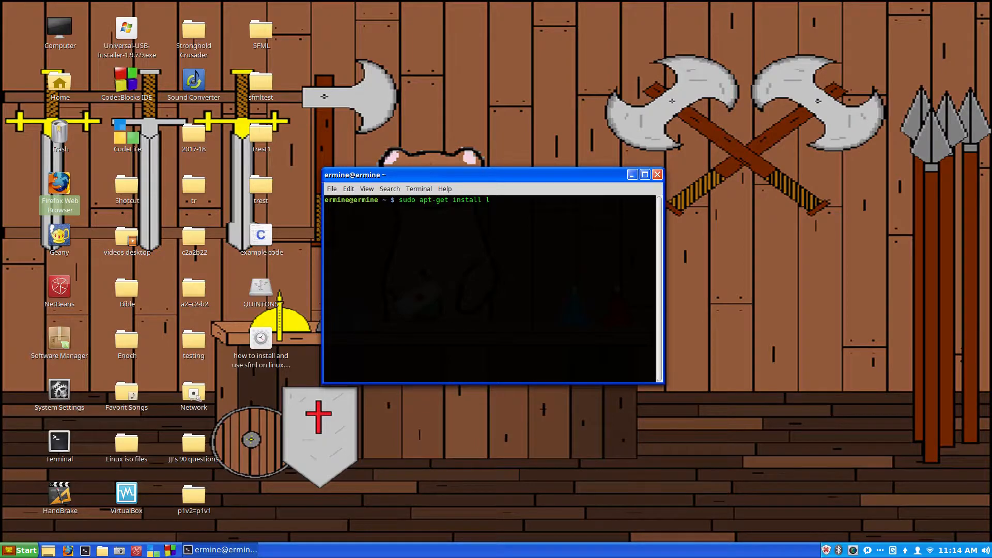
text(ibsf)
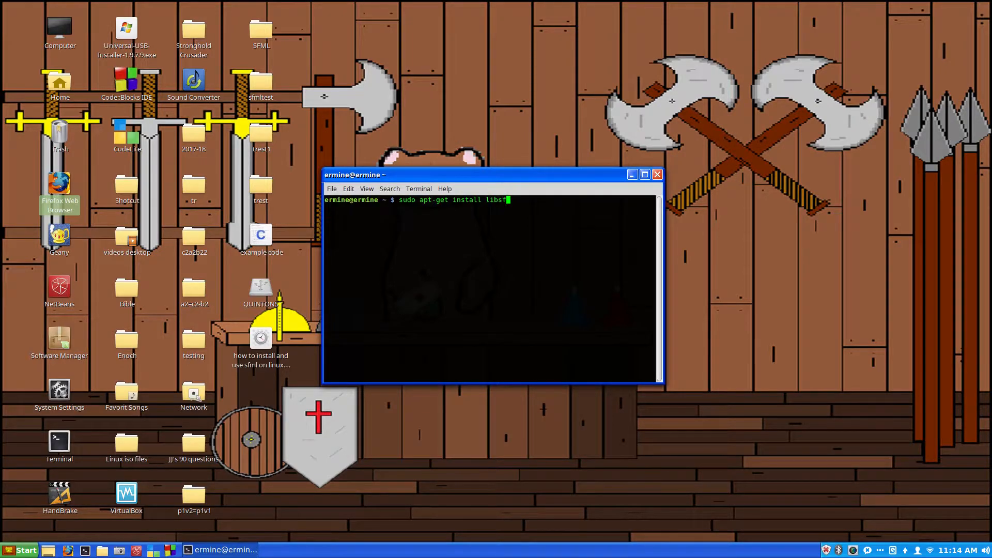
text(ml)
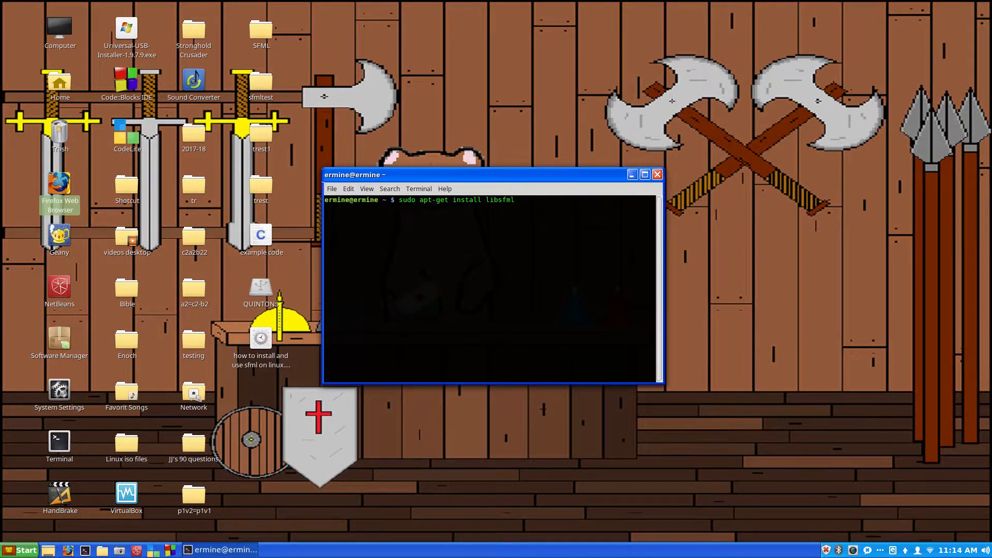
text(-dse)
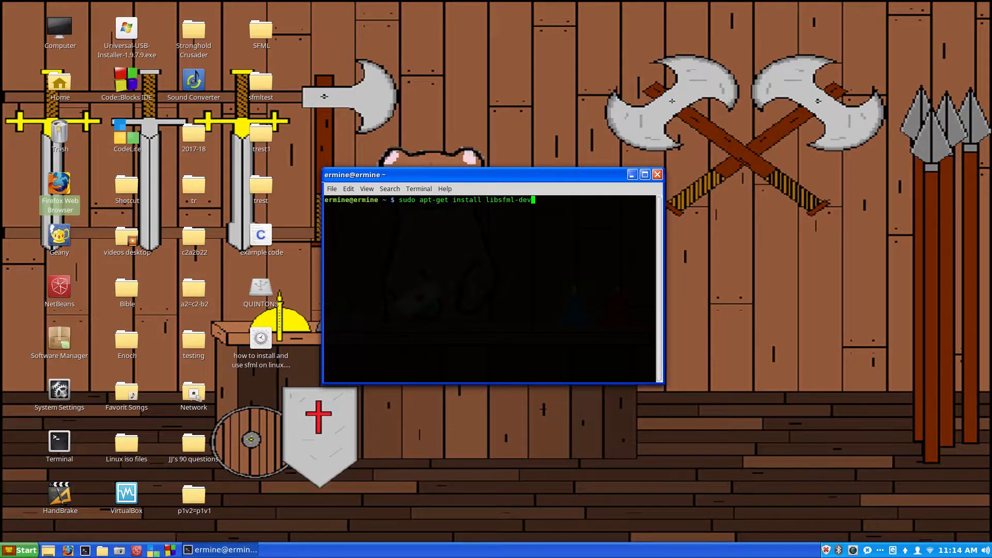
key(Return)
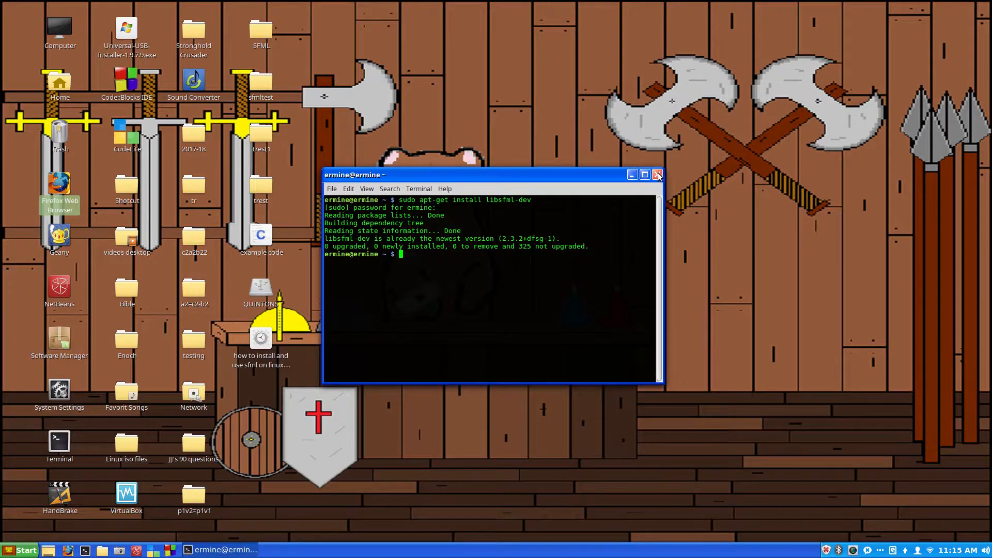
click(657, 175)
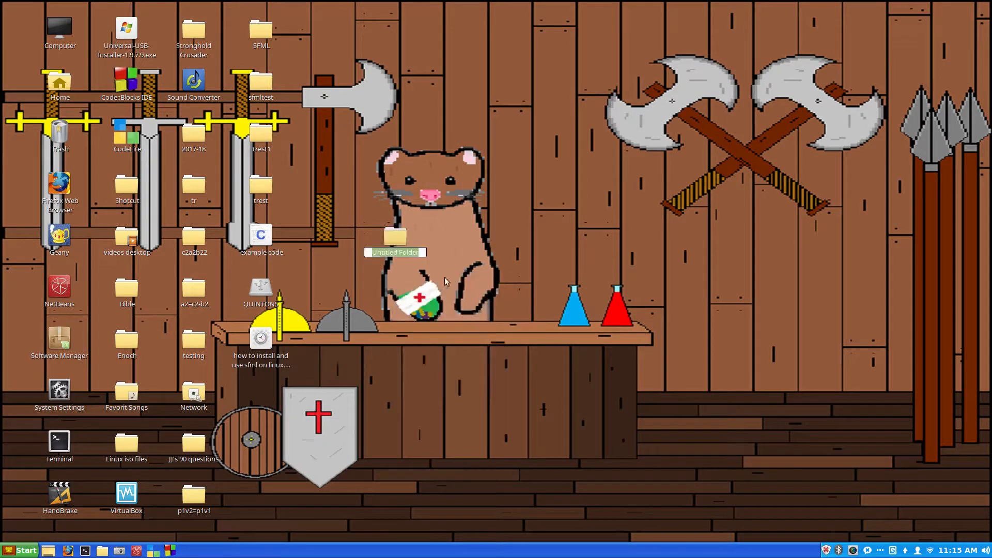
Step: Create a desktop folder named 'Sfml Game test' and open it in Nemo
text(Sfml Game test)
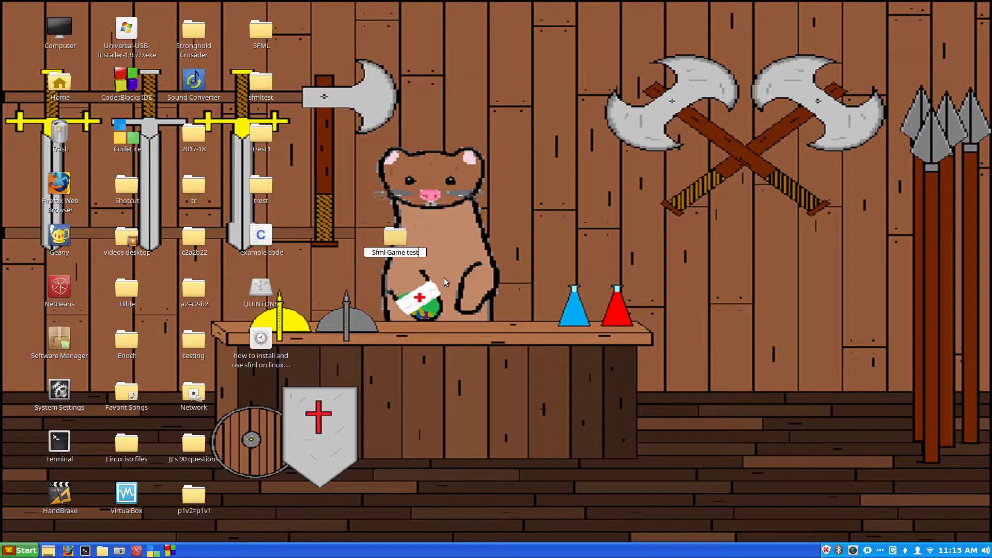
double_click(394, 238)
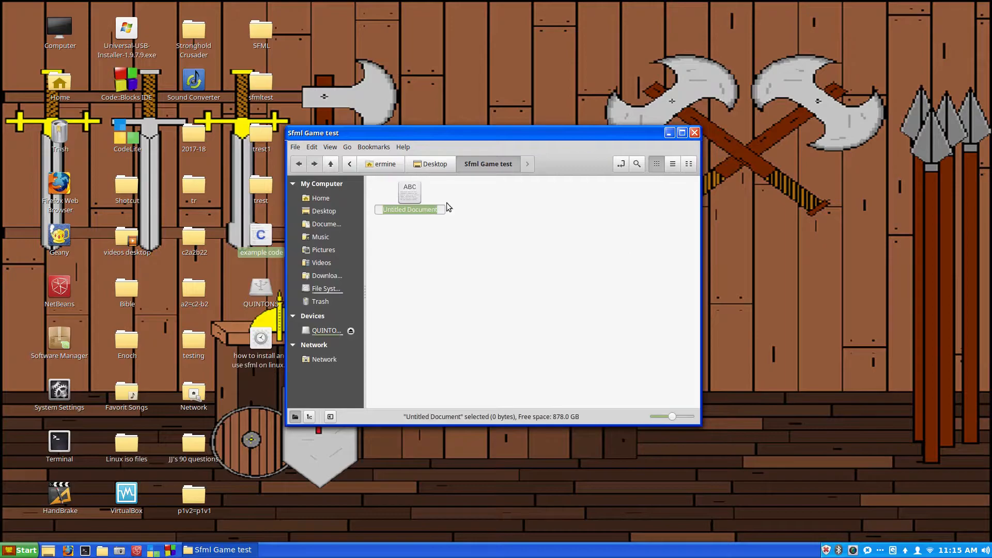
mouse_move(496, 225)
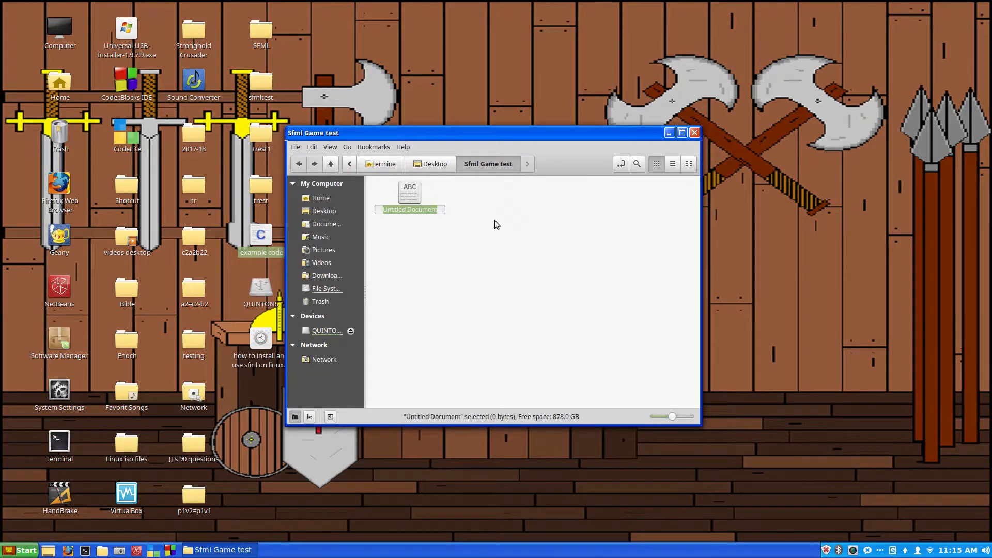
Step: Name the new document 'test.cpp' and open it in the Xed editor
text(test.cpp)
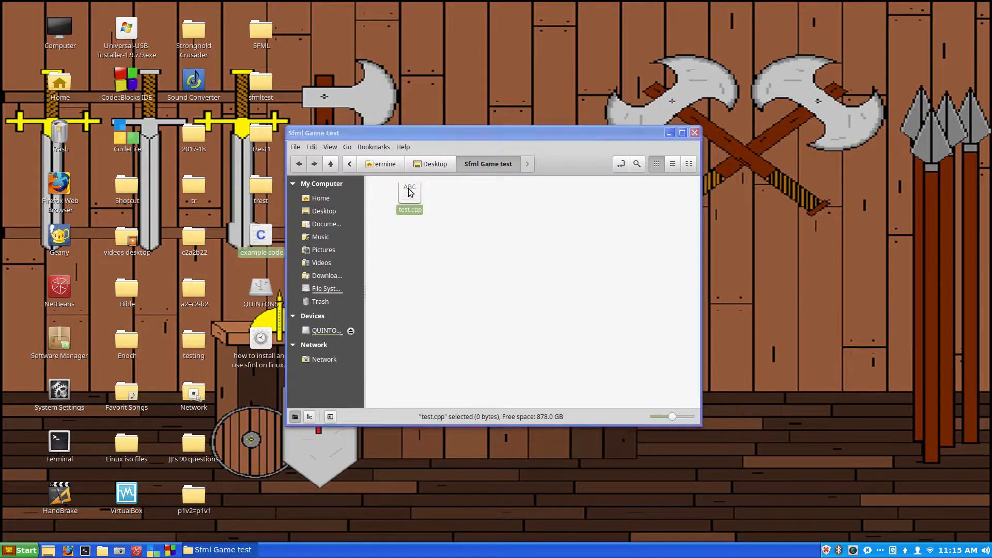
double_click(409, 193)
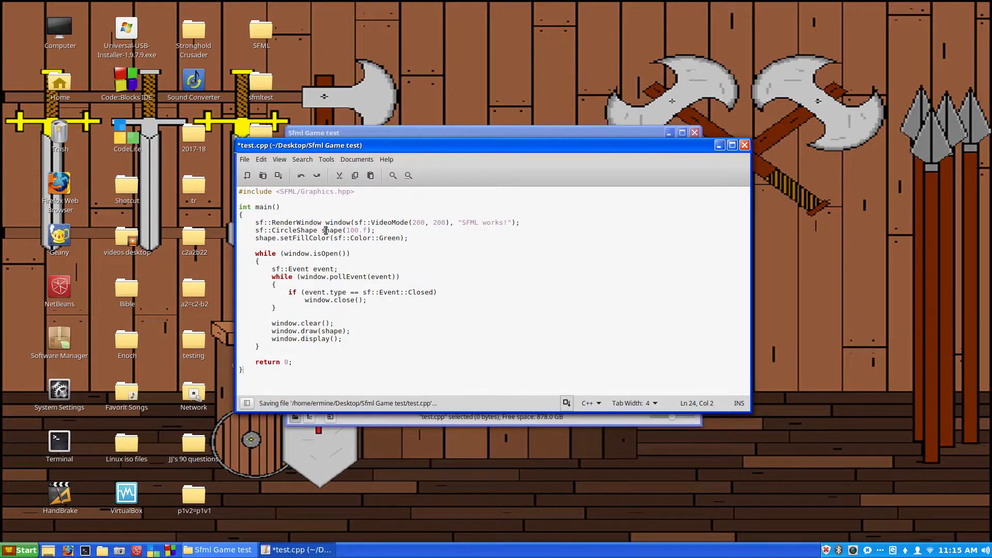
Step: Save the pasted SFML green-circle example code, ending up as main.cpp
key(ctrl+s)
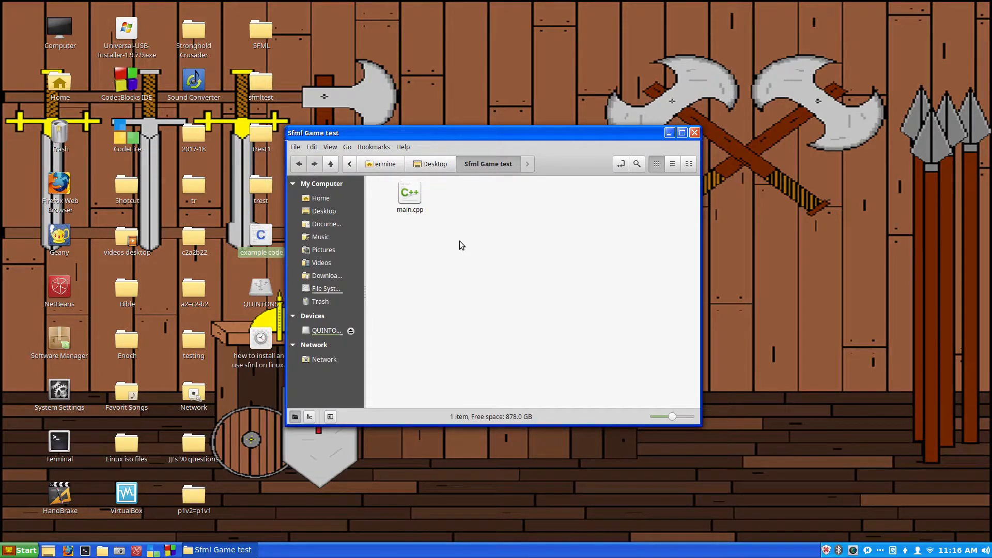
Step: Create an empty document named 'compiler.sh' beside main.cpp and open it for editing
right_click(461, 245)
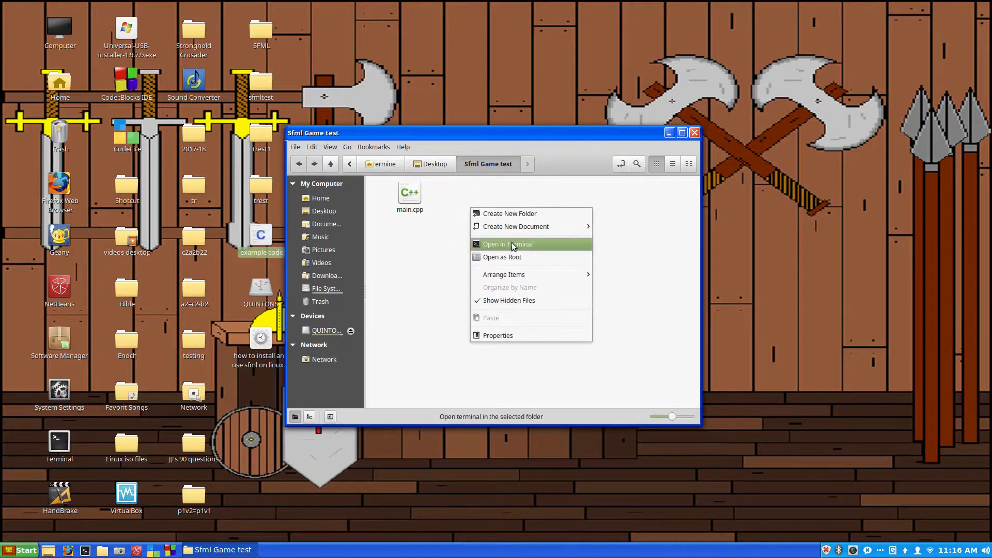
click(631, 254)
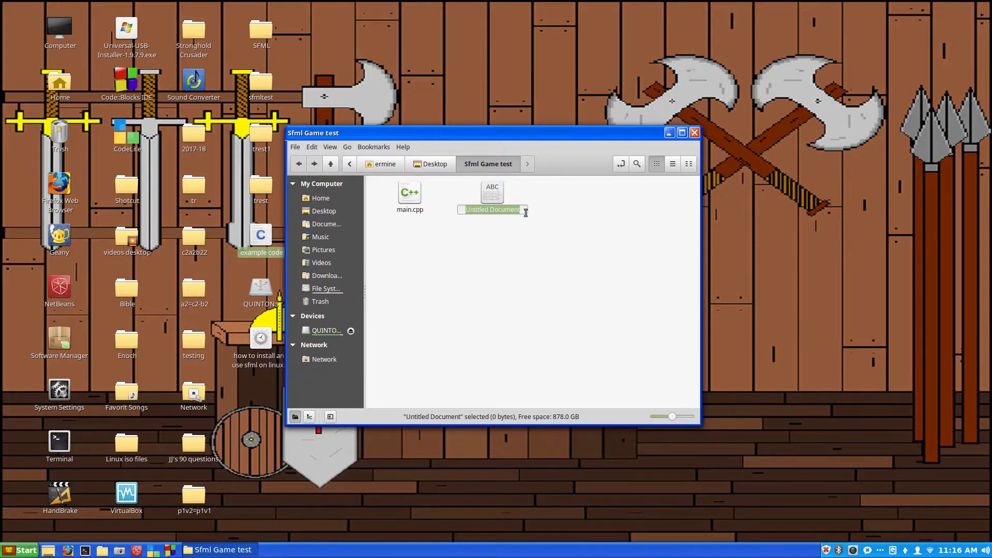
text(compiler.sh)
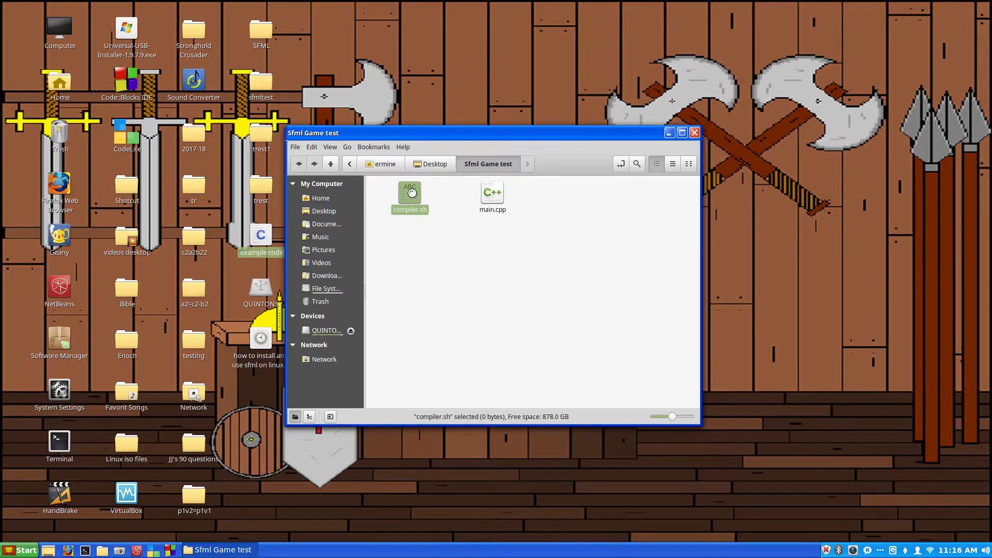
double_click(409, 191)
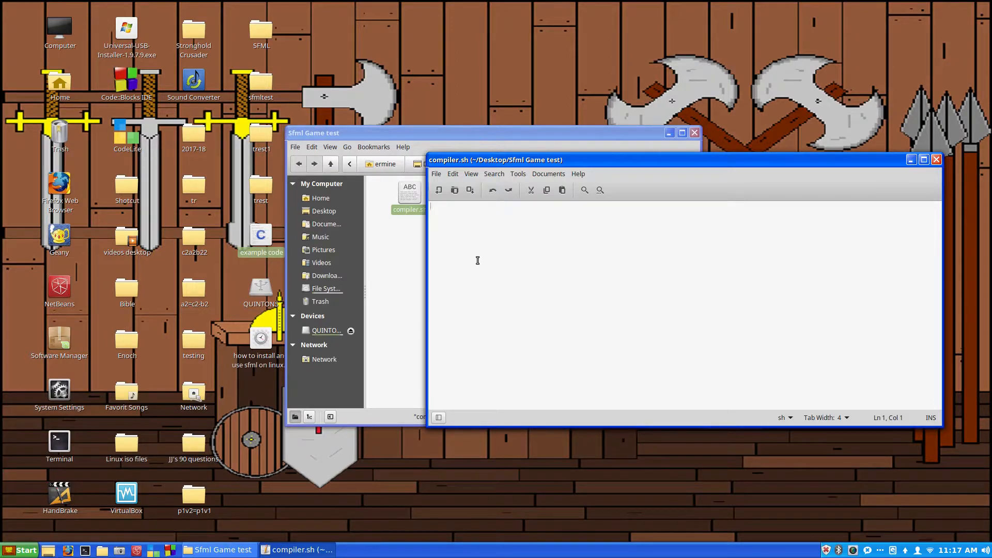
Step: Write the build lines 'g++ -c main.cpp' and 'g++ main.o -o bin' into compiler.sh
text(g++ -c ma)
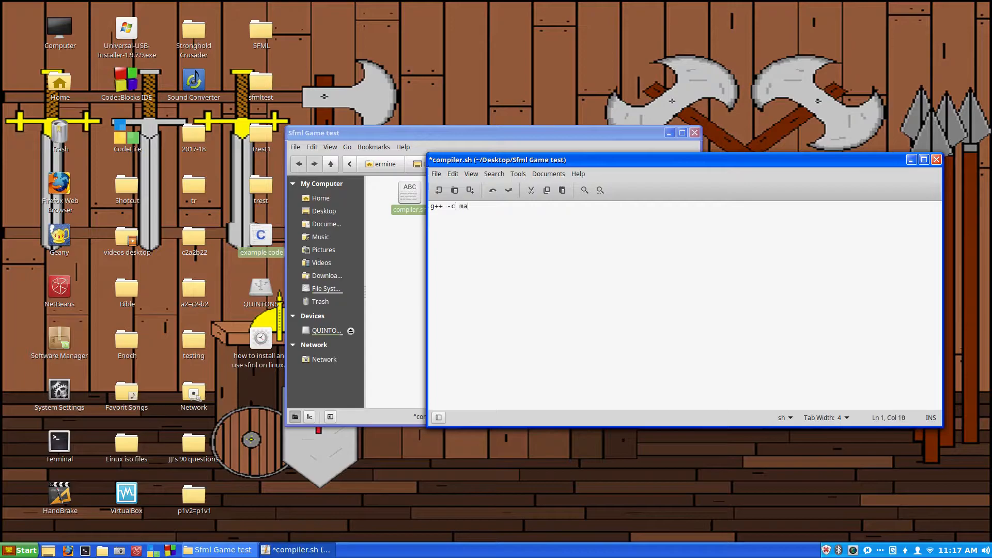
text(in.c[[)
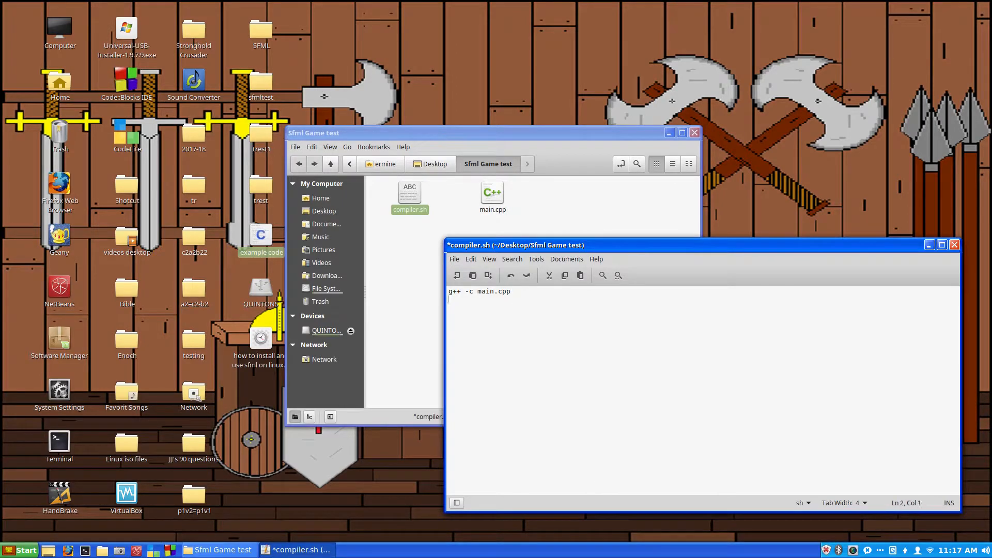
text(g++ mai)
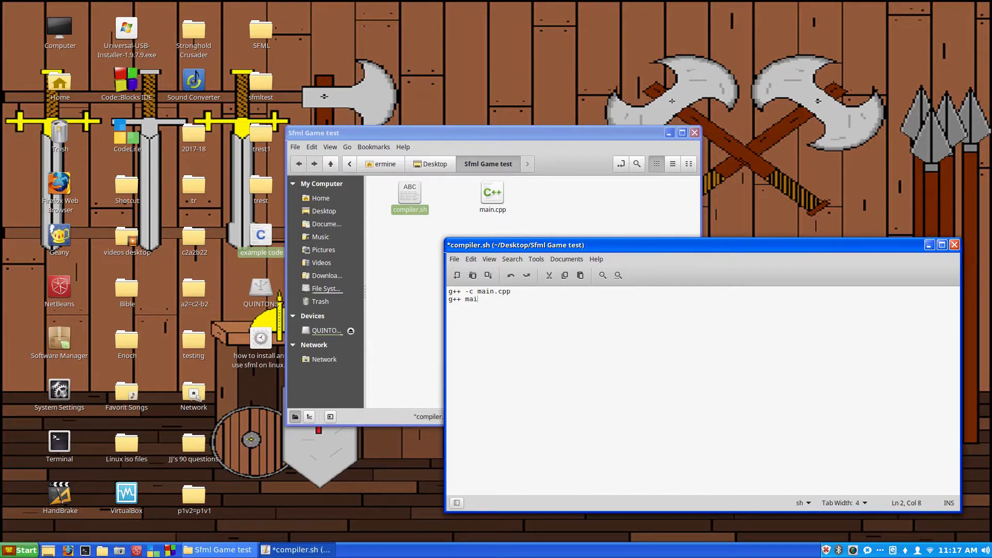
text(n.o -0)
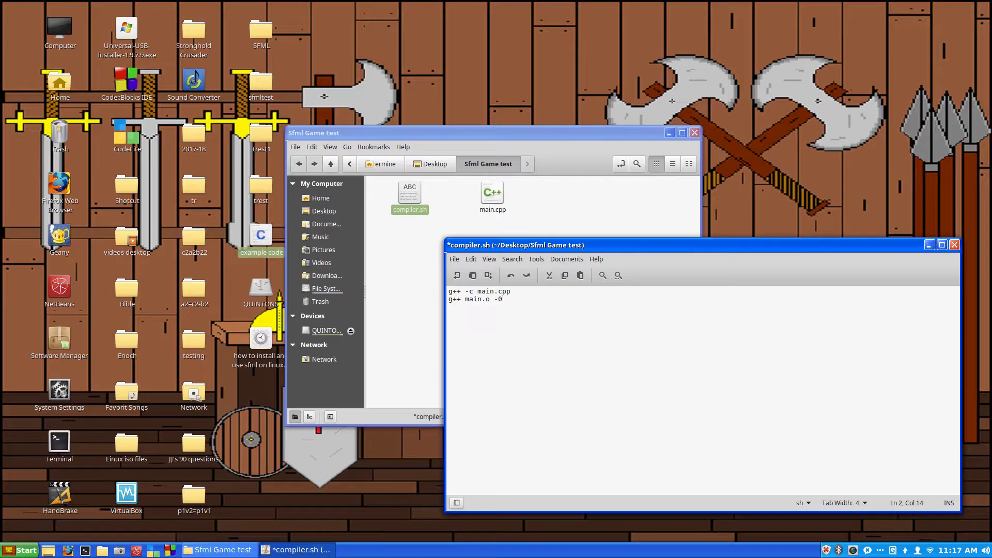
text(bin)
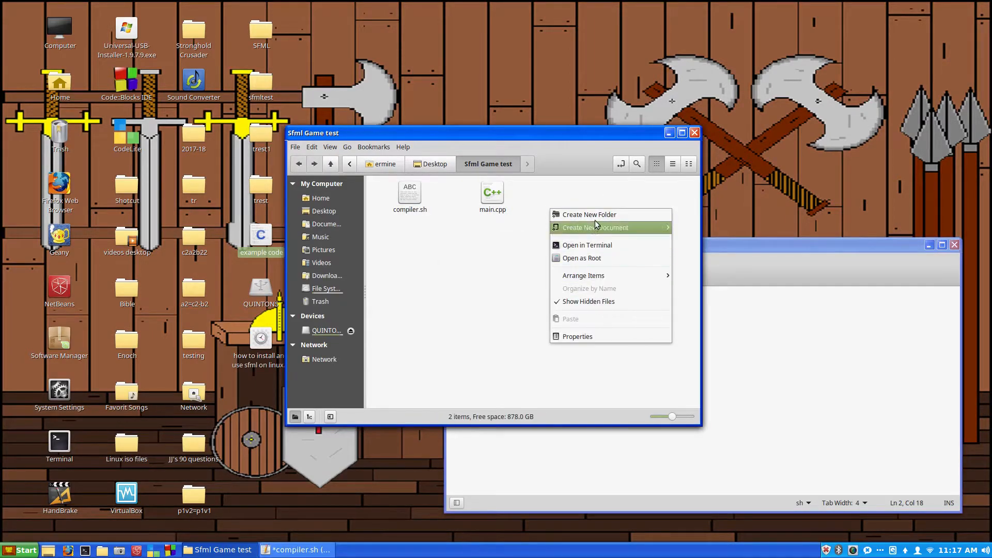
Step: Create a new folder named 'bin' in the Sfml Game test folder
click(620, 221)
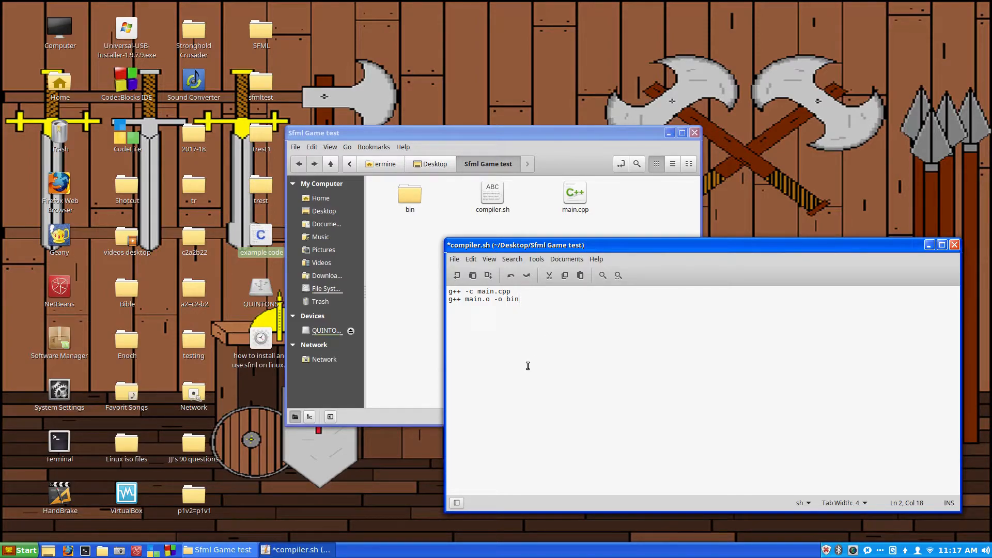
Step: Write line 2: 'g++ main.o -o bin/test -lsfml-graphics -lsfml-window'
text(/)
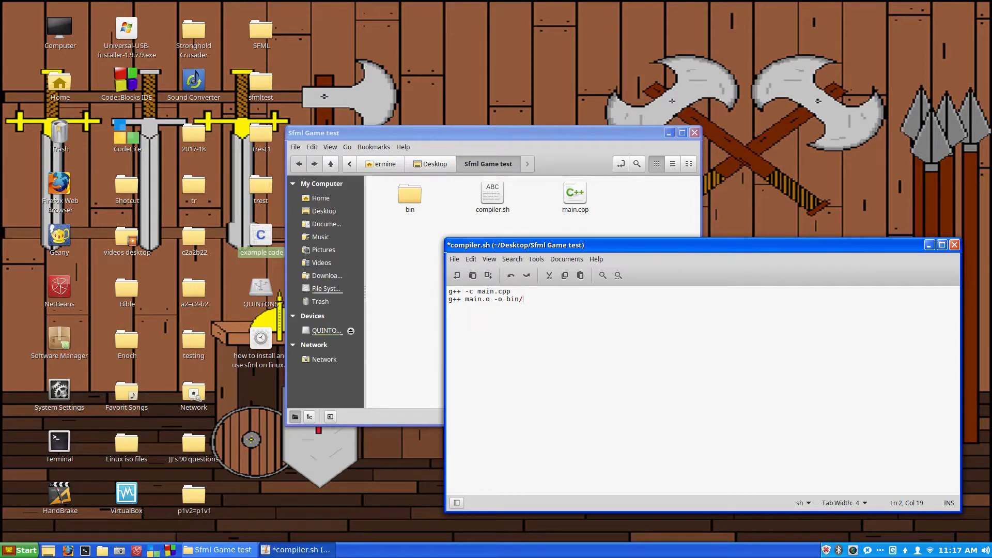
text(test -)
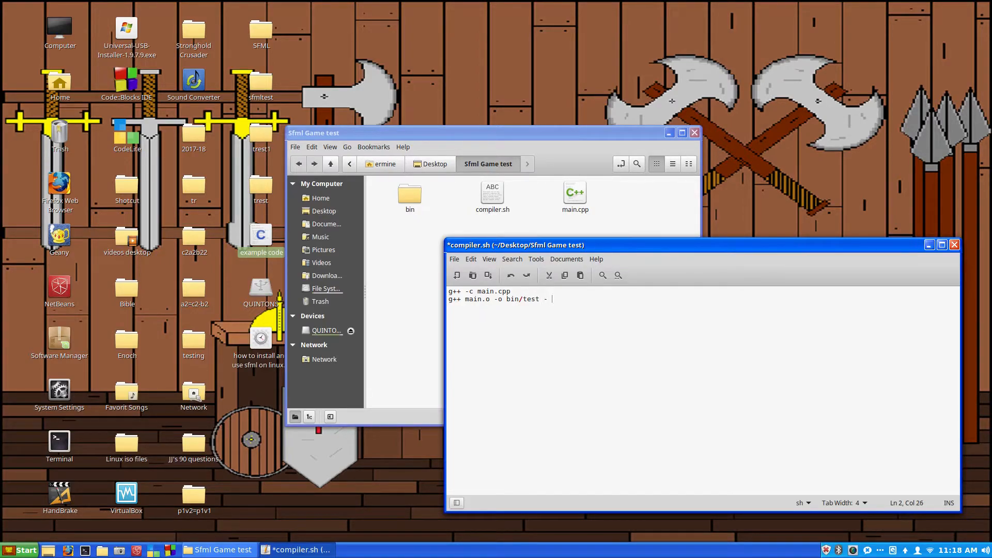
text(lsfm)
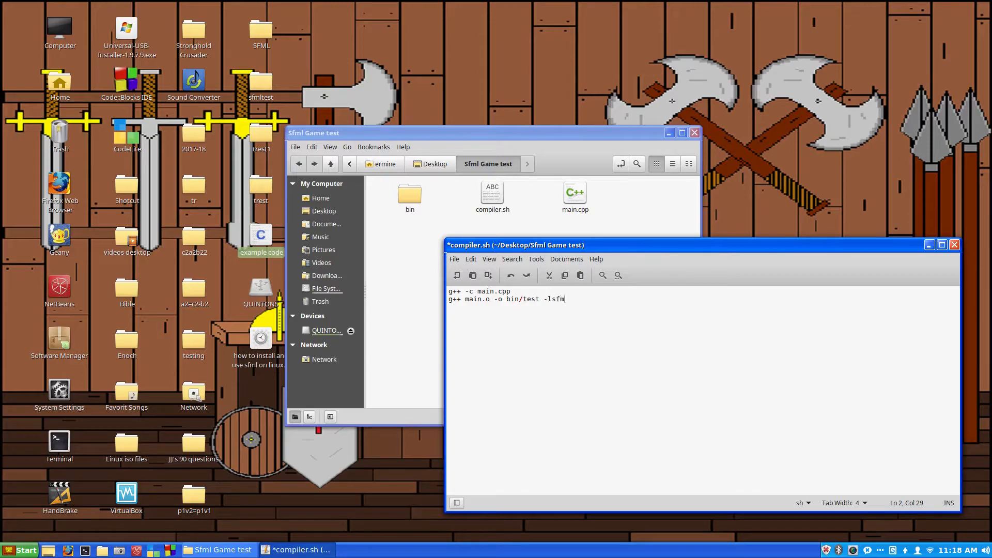
text(l)
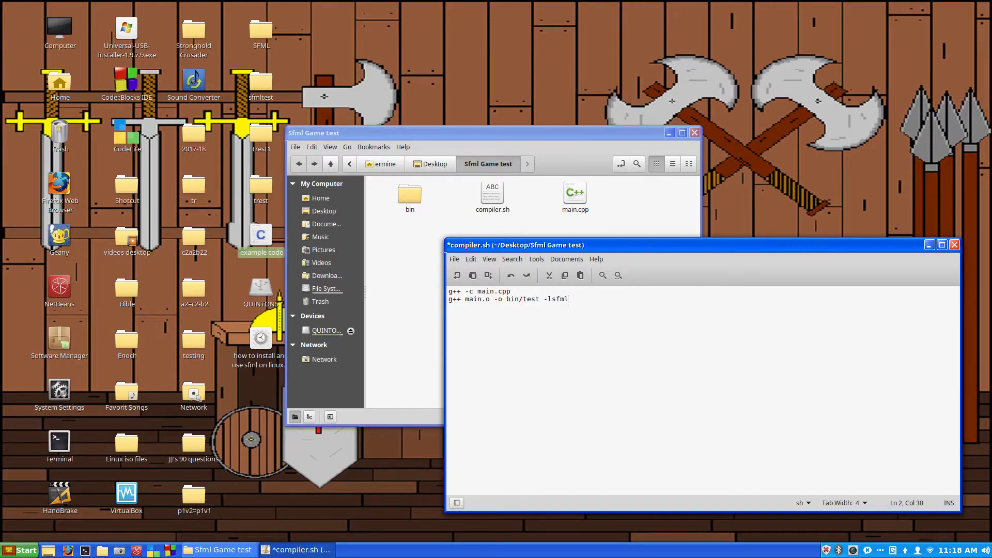
text(-graphic)
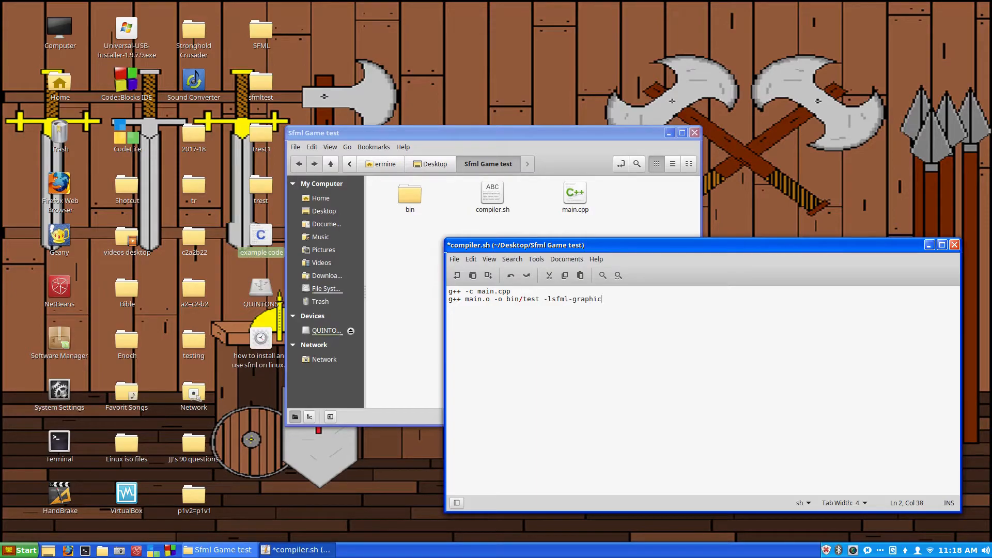
text(s)
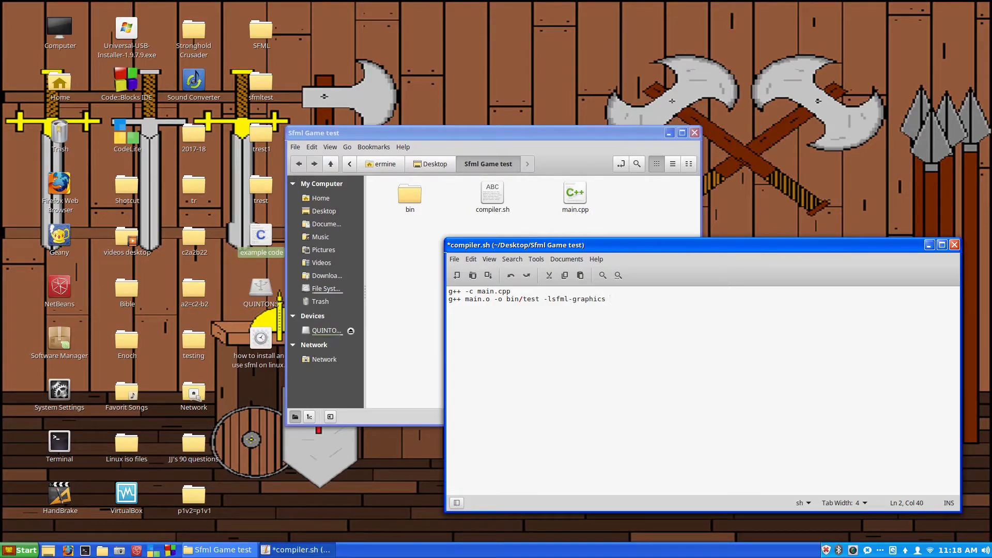
text(-lsfml-)
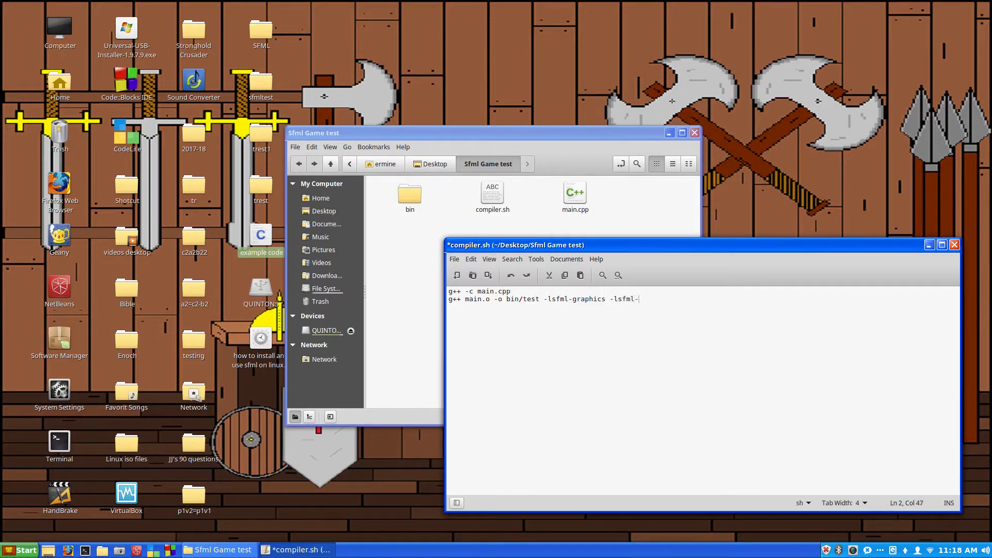
text(window)
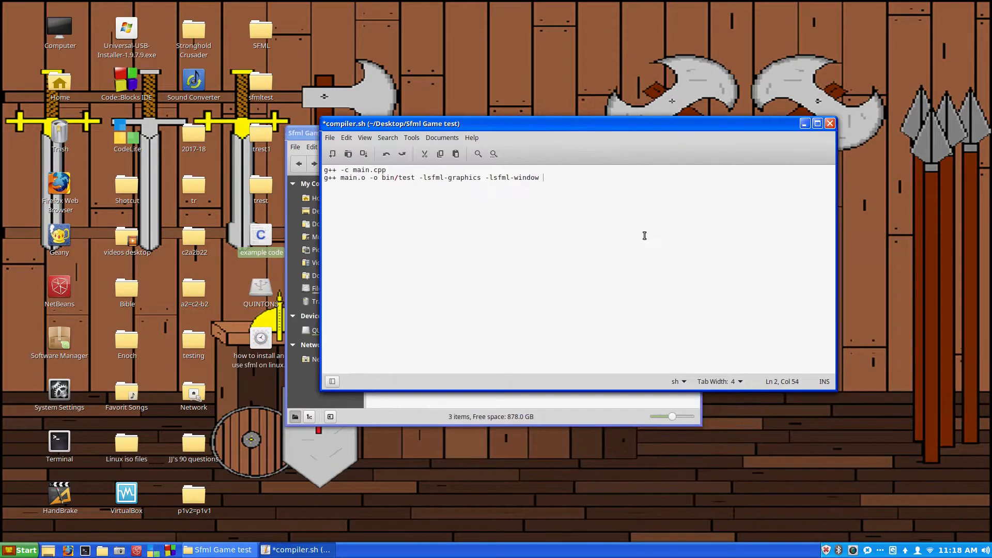
Step: Append '-lsfml-system -lsfml-audio -lsfml-network' to the link line and start line 3
text(-ls)
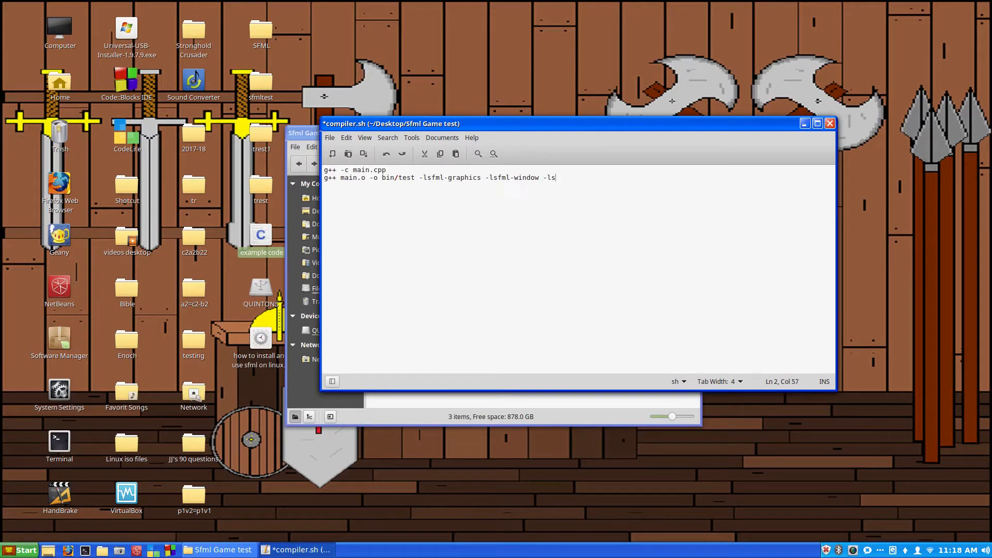
text(fml-system)
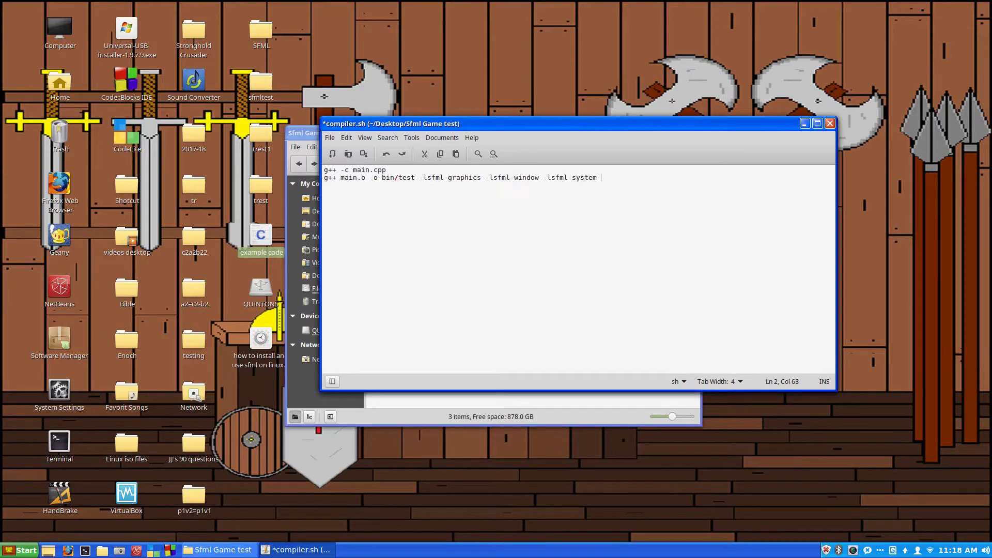
text(-lsfm)
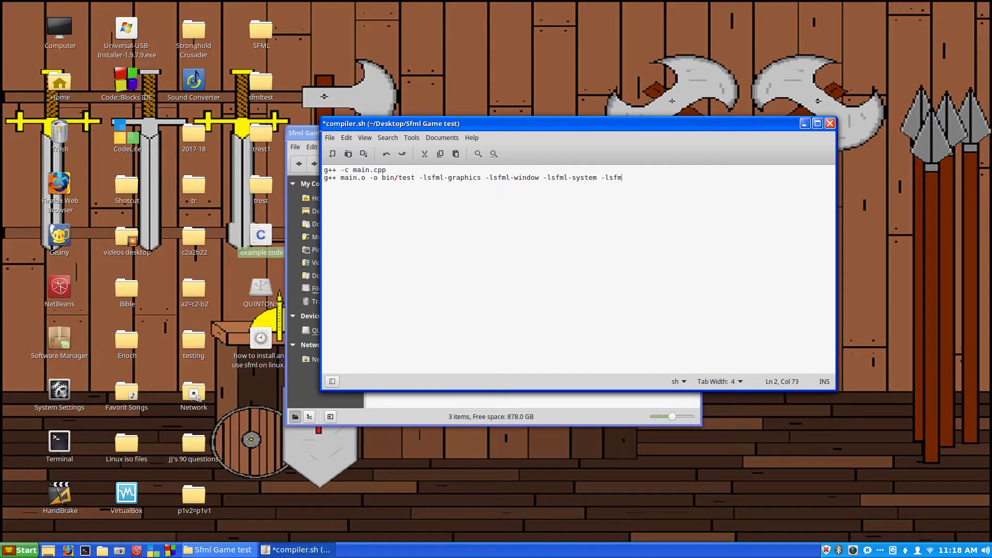
text(l-)
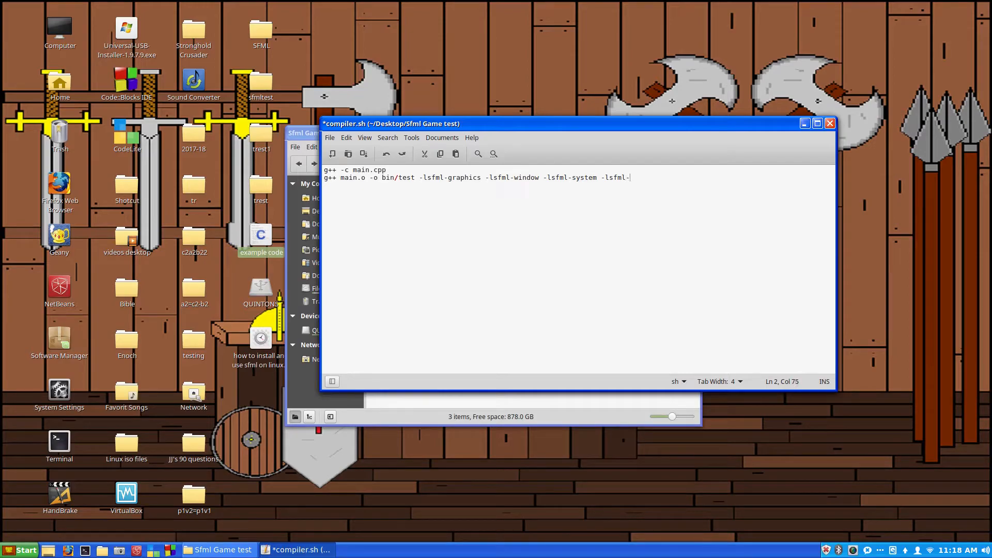
text(audio)
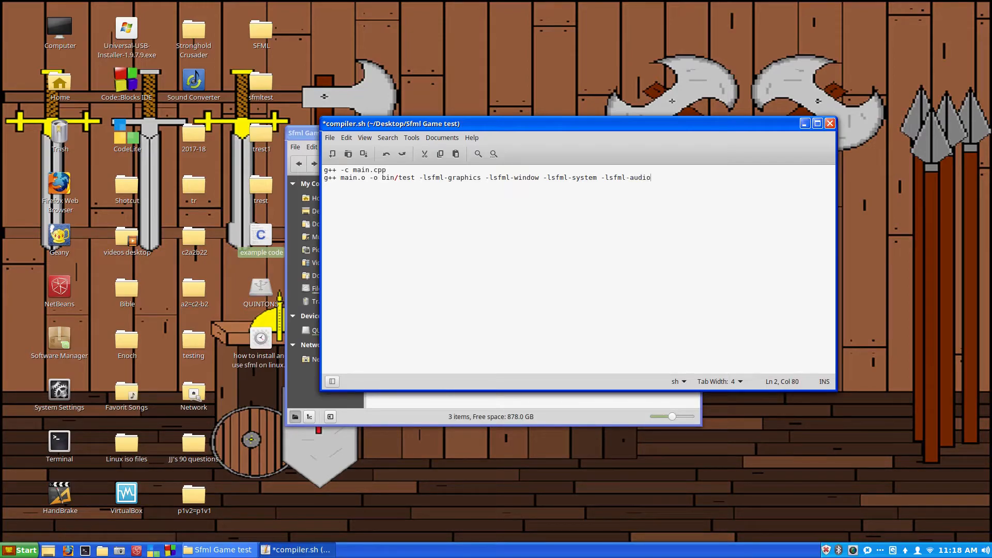
text(-)
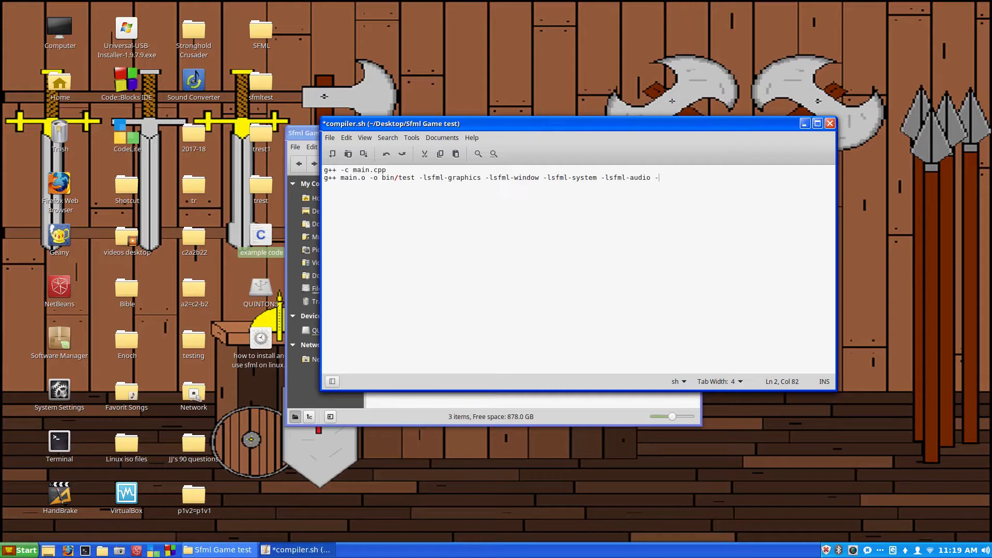
text(l)
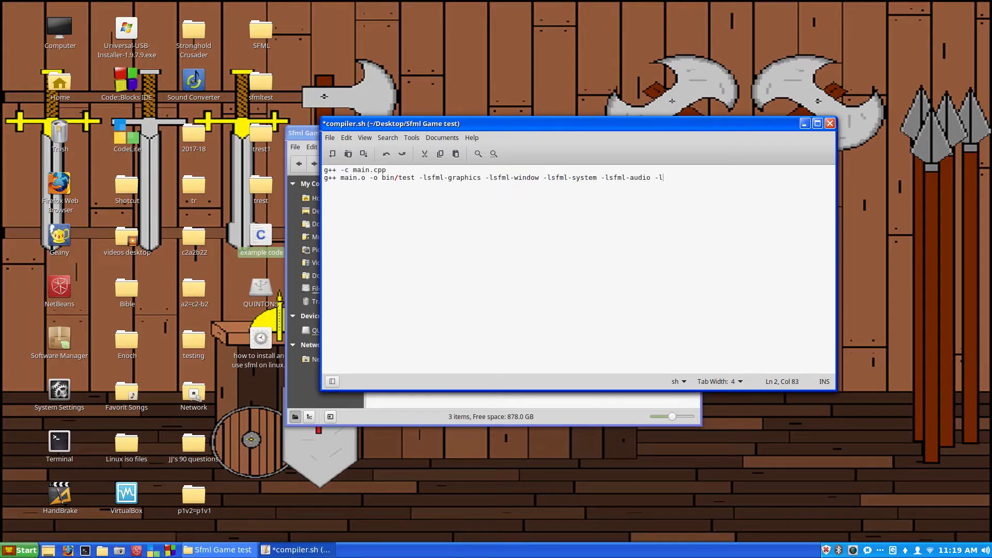
text(sfi)
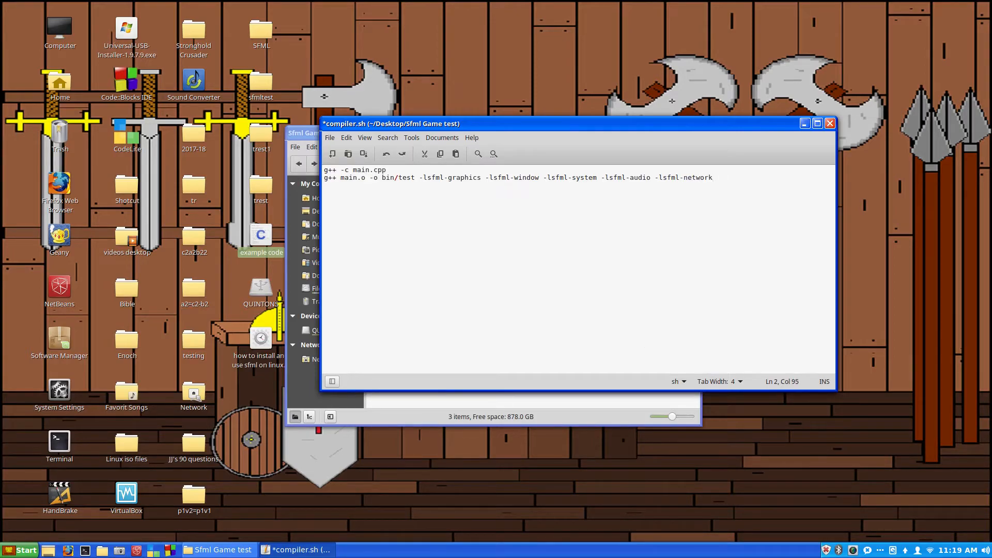
key(Return)
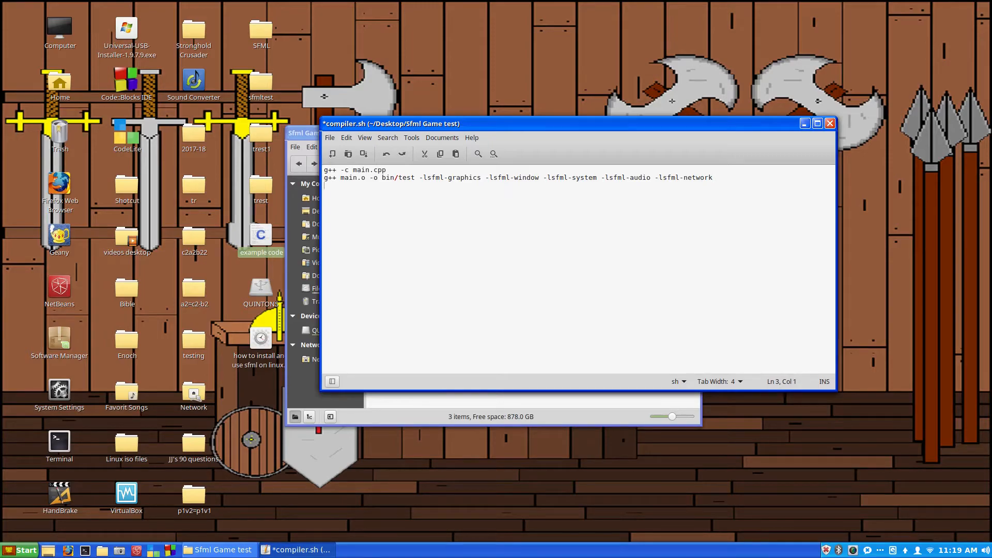
Step: Add './bin/test' as line 3 of compiler.sh and save the script
text(./bi)
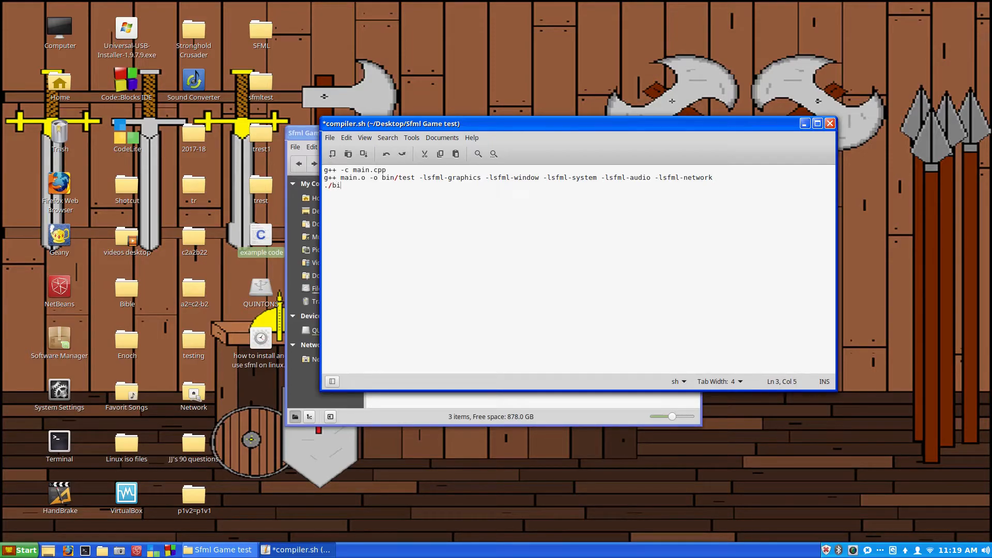
text(n/)
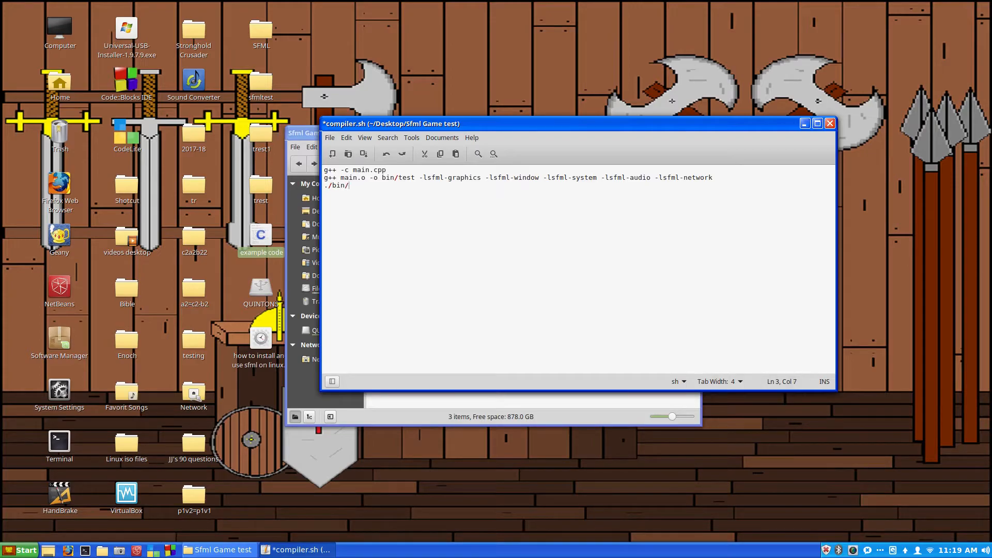
text(test)
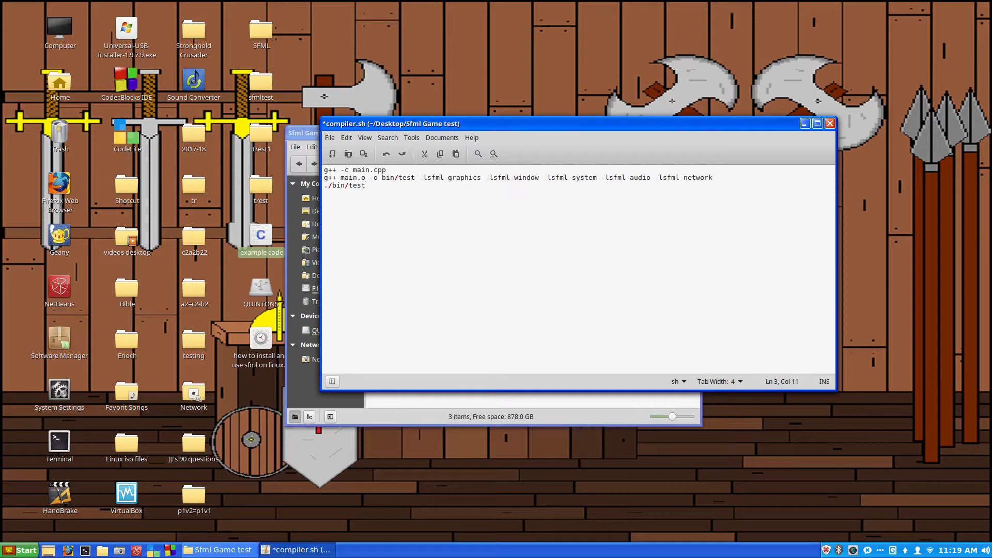
key(ctrl+s)
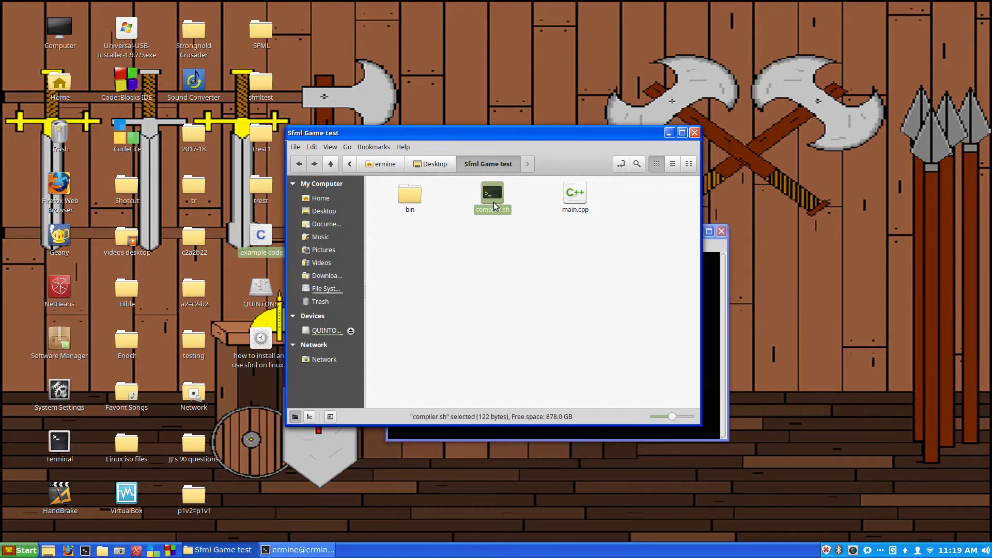
Step: Run 'chmod +x compiler.sh' in the project folder's terminal
double_click(492, 193)
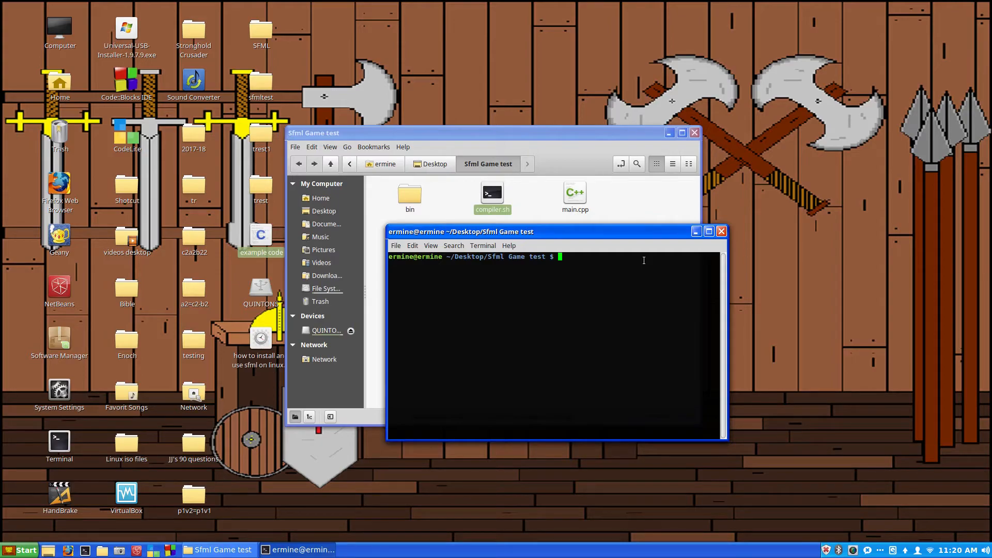
text(chmod)
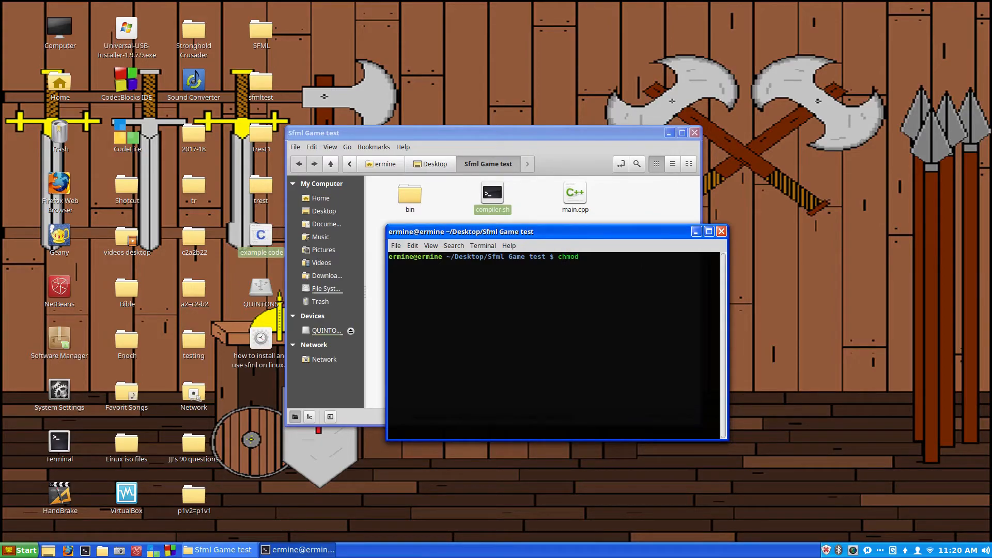
text(+x)
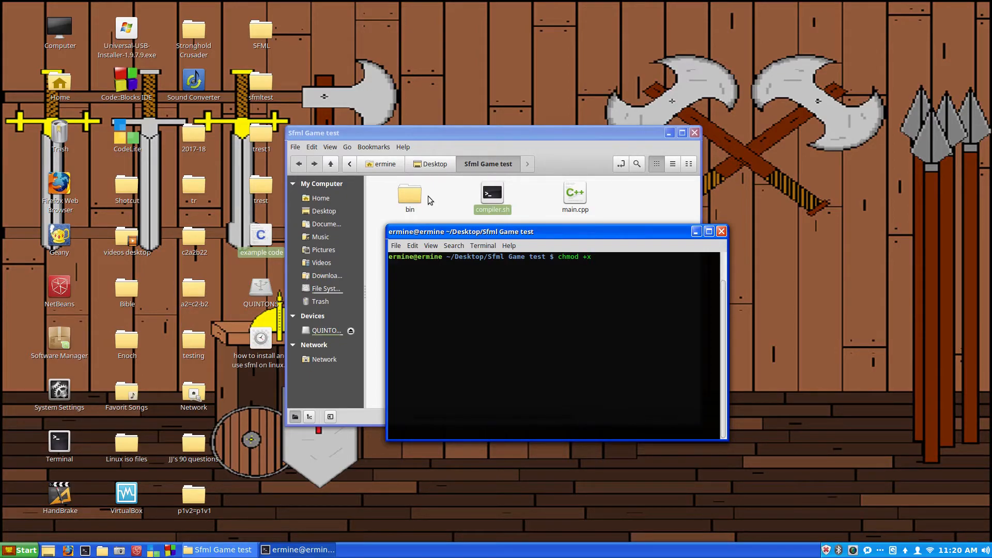
text(comp)
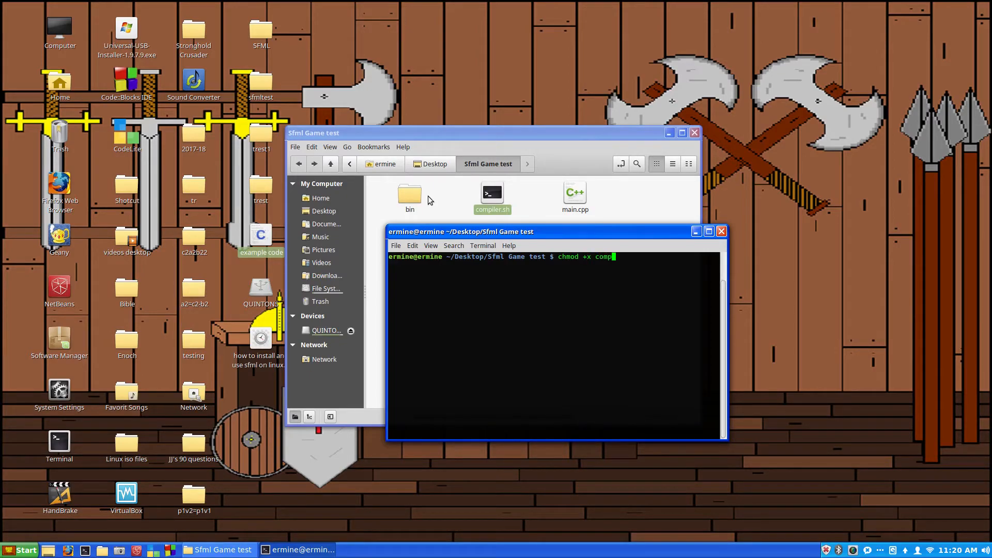
key(BackSpace)
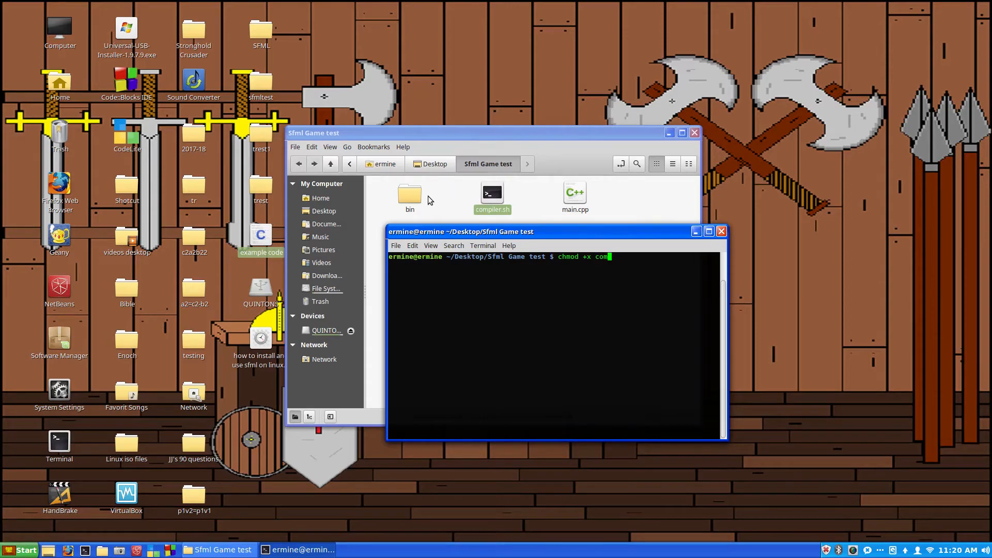
text(piler.)
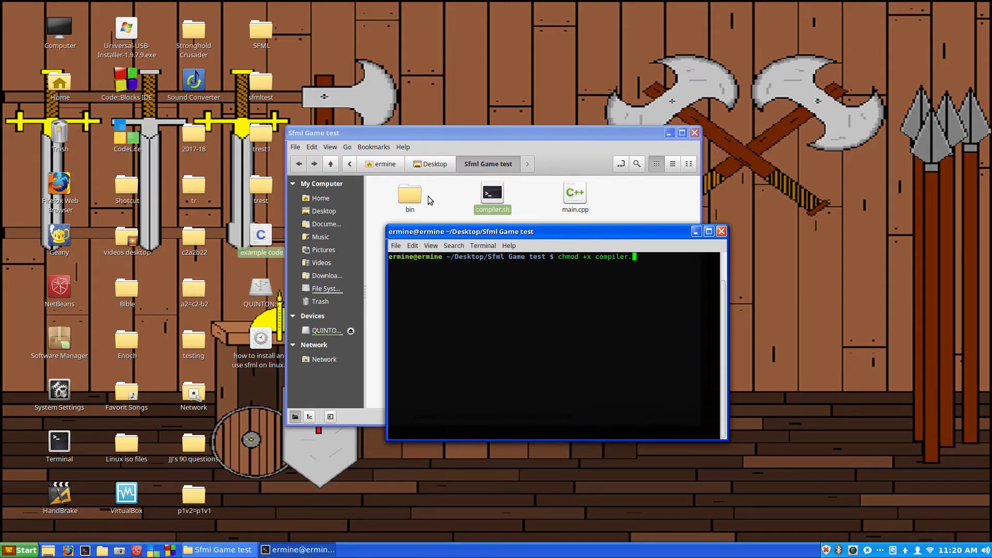
text(sh)
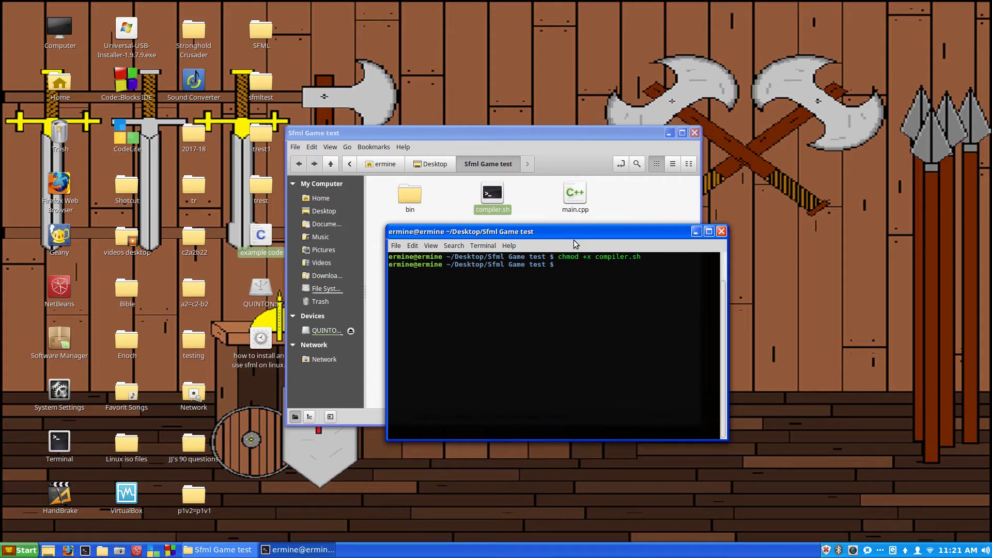
Step: Launch compiler.sh from Nemo with Run in Terminal, opening the 'SFML works!' window
click(492, 193)
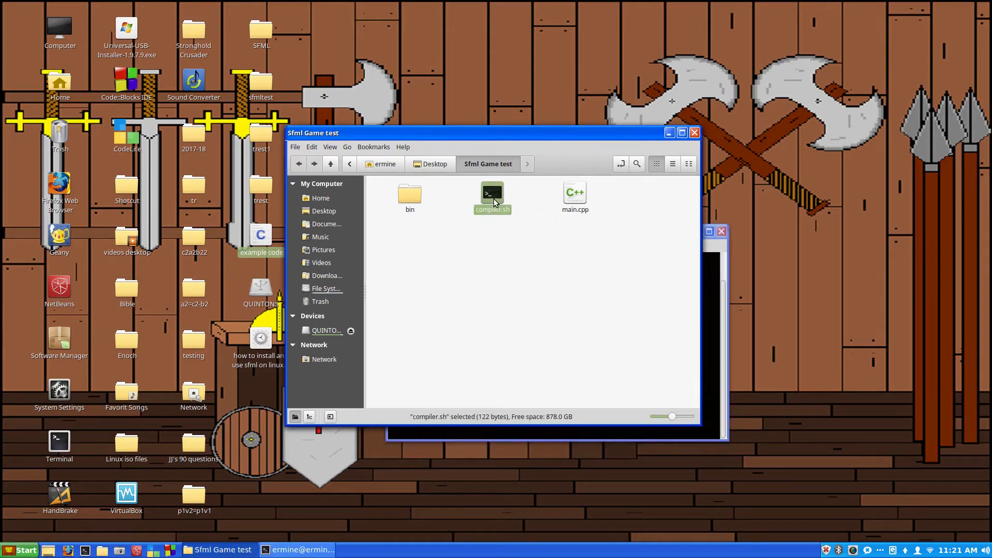
double_click(491, 193)
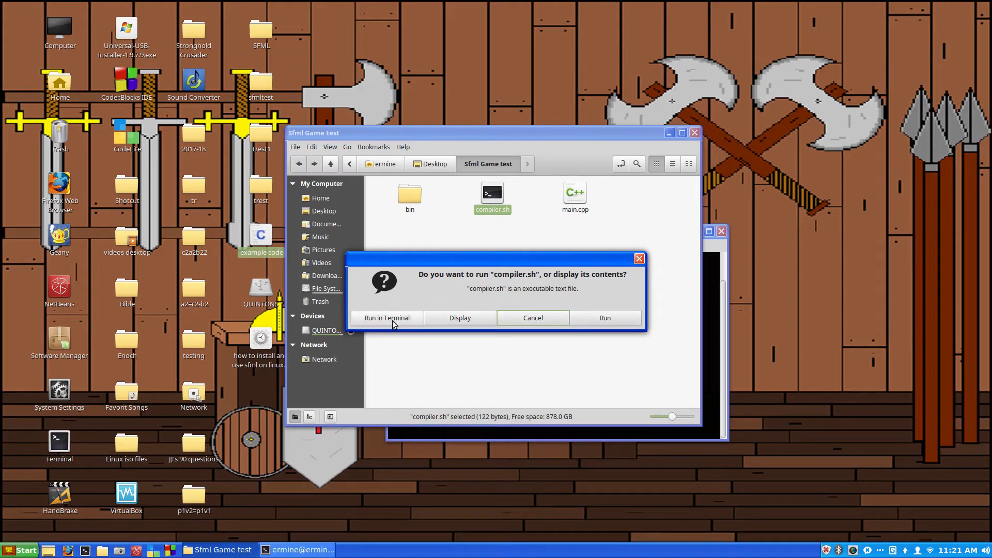
click(386, 317)
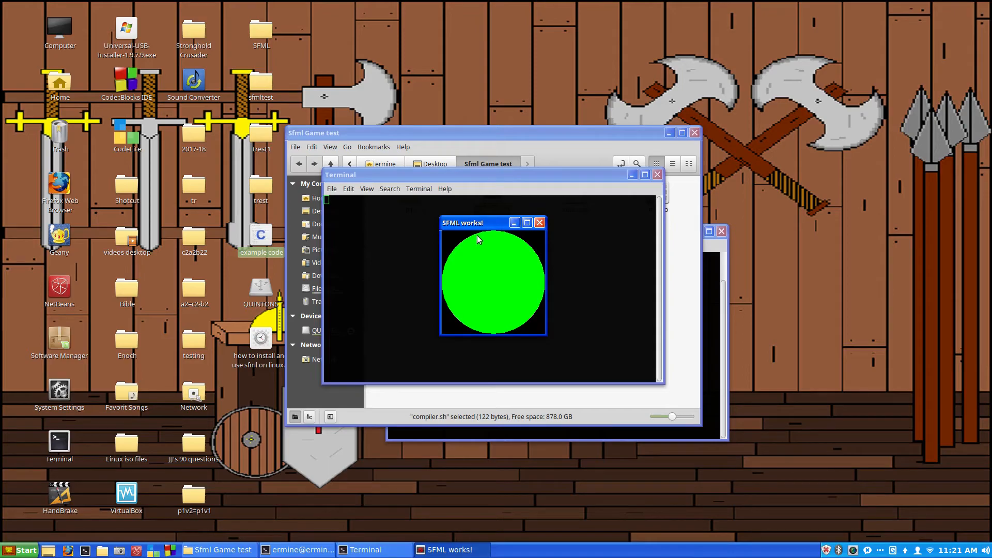
mouse_move(481, 246)
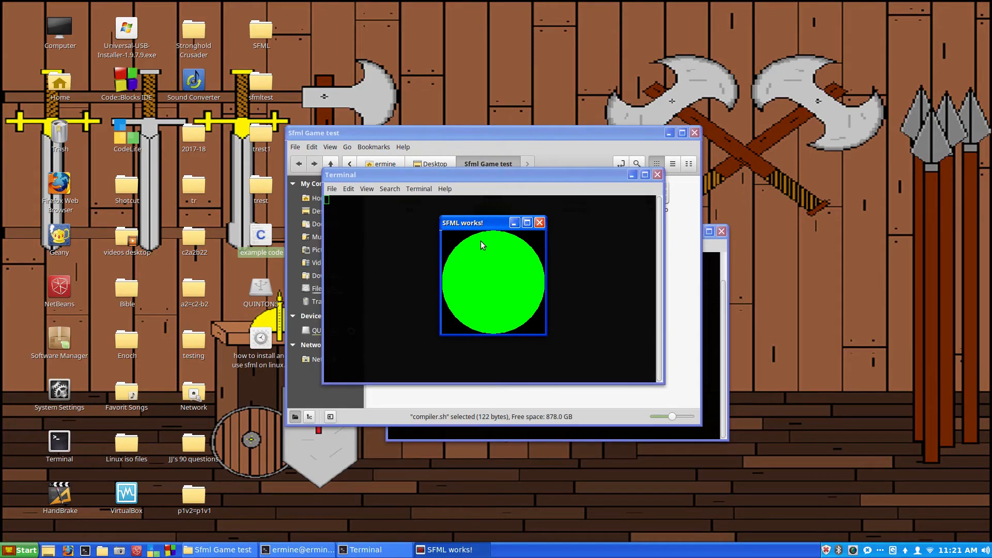
mouse_move(543, 246)
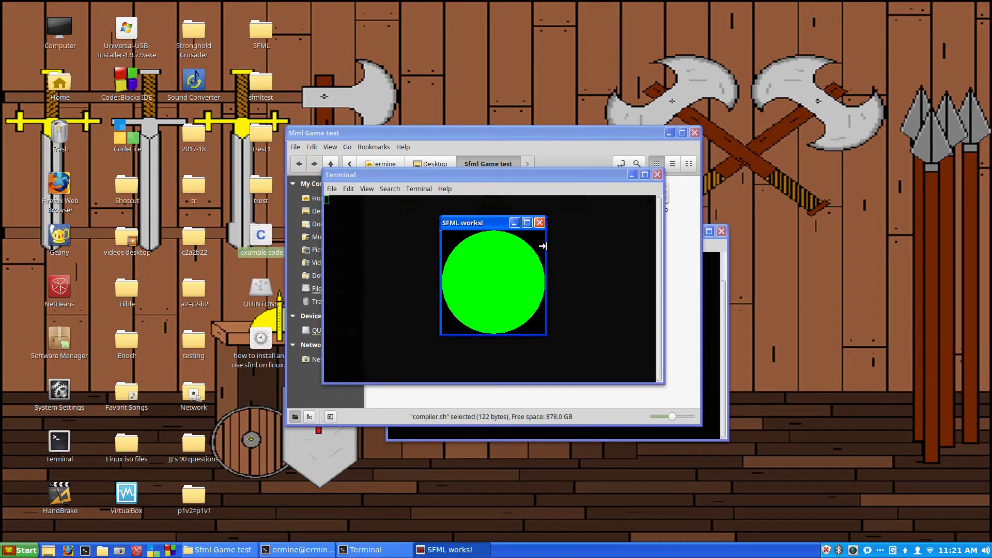